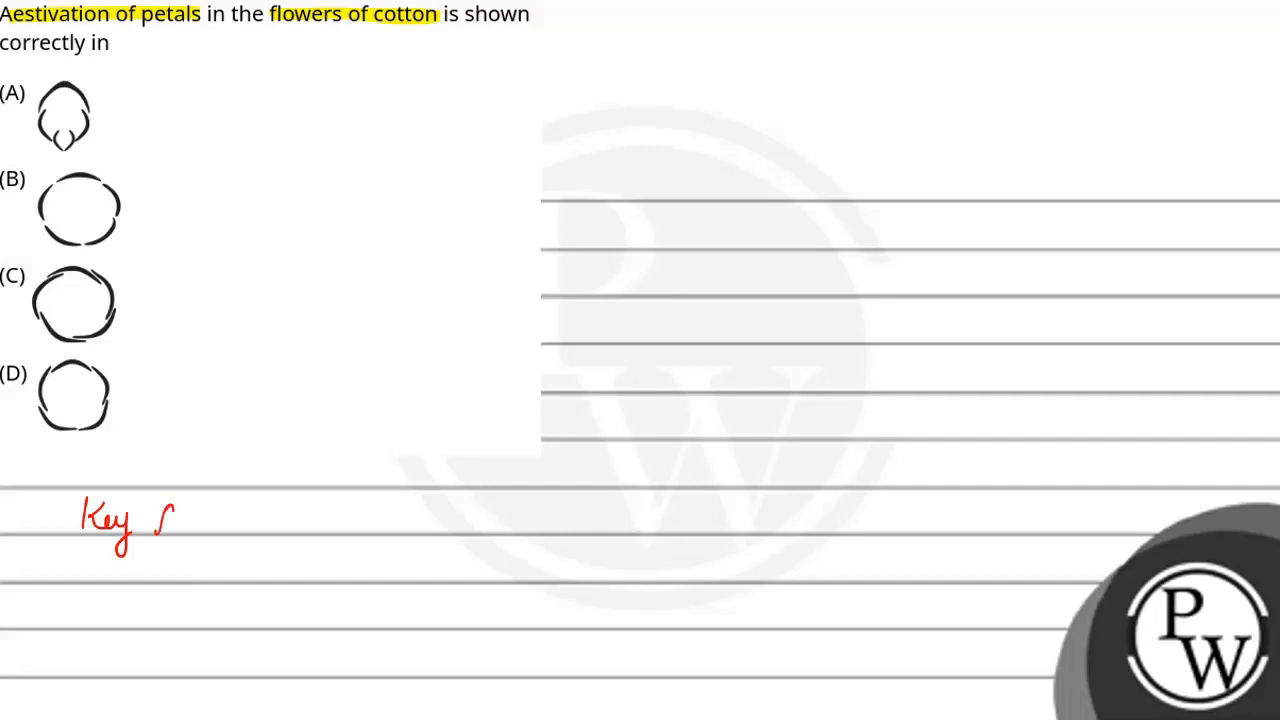
Step: Handwrite 'Key Concept = Aestivation → Arrangement (Petal/sepals)' in red below the question
{"action": "type", "text": "Concep"}
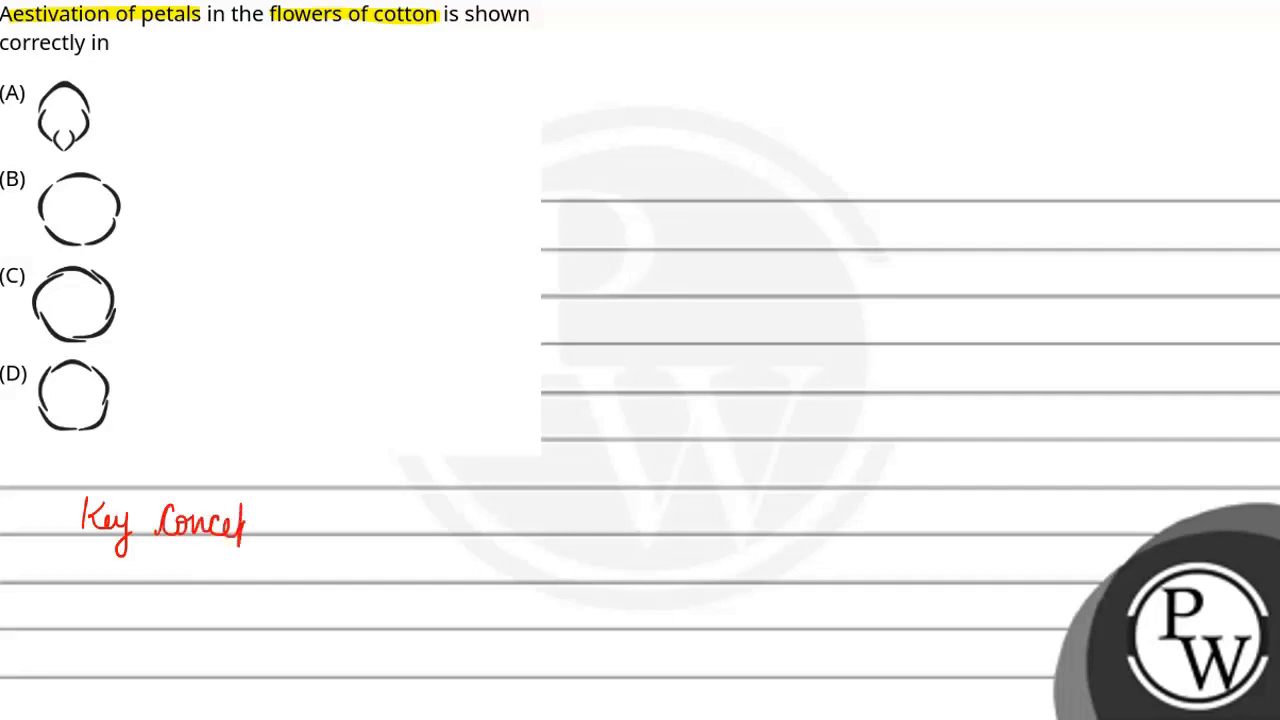
{"action": "type", "text": "= ✓"}
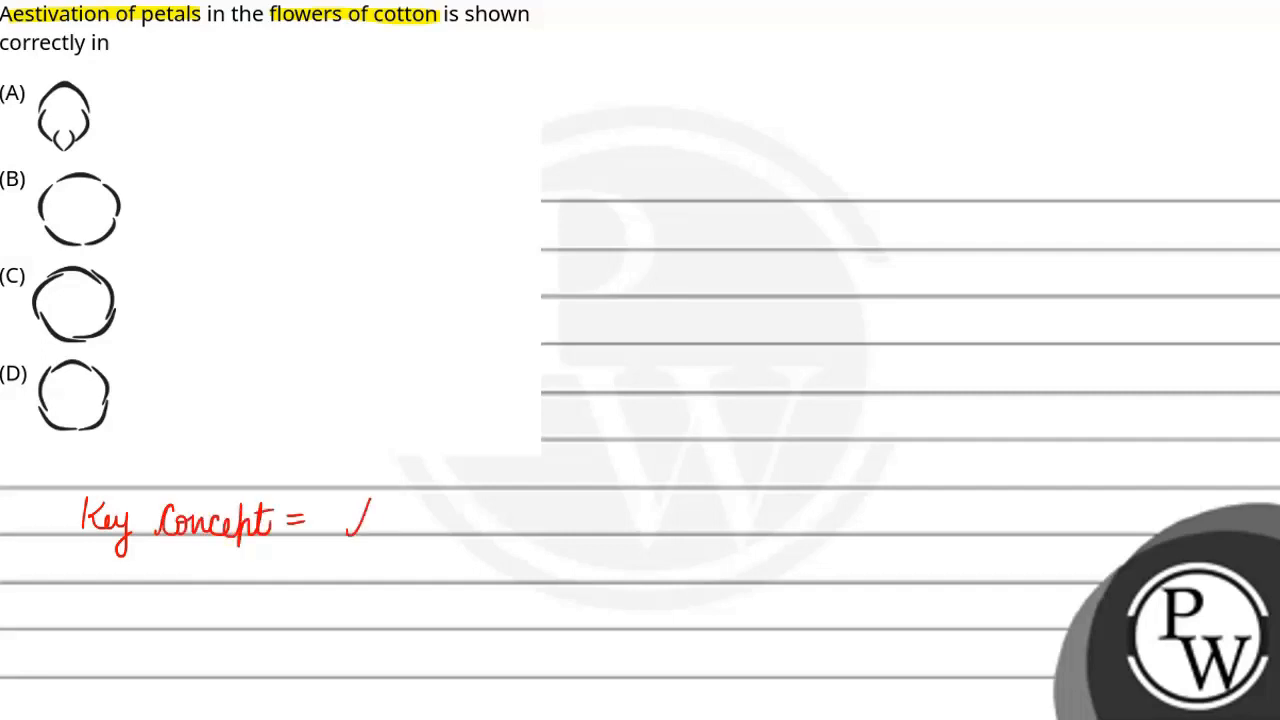
{"action": "type", "text": "Aeslu"}
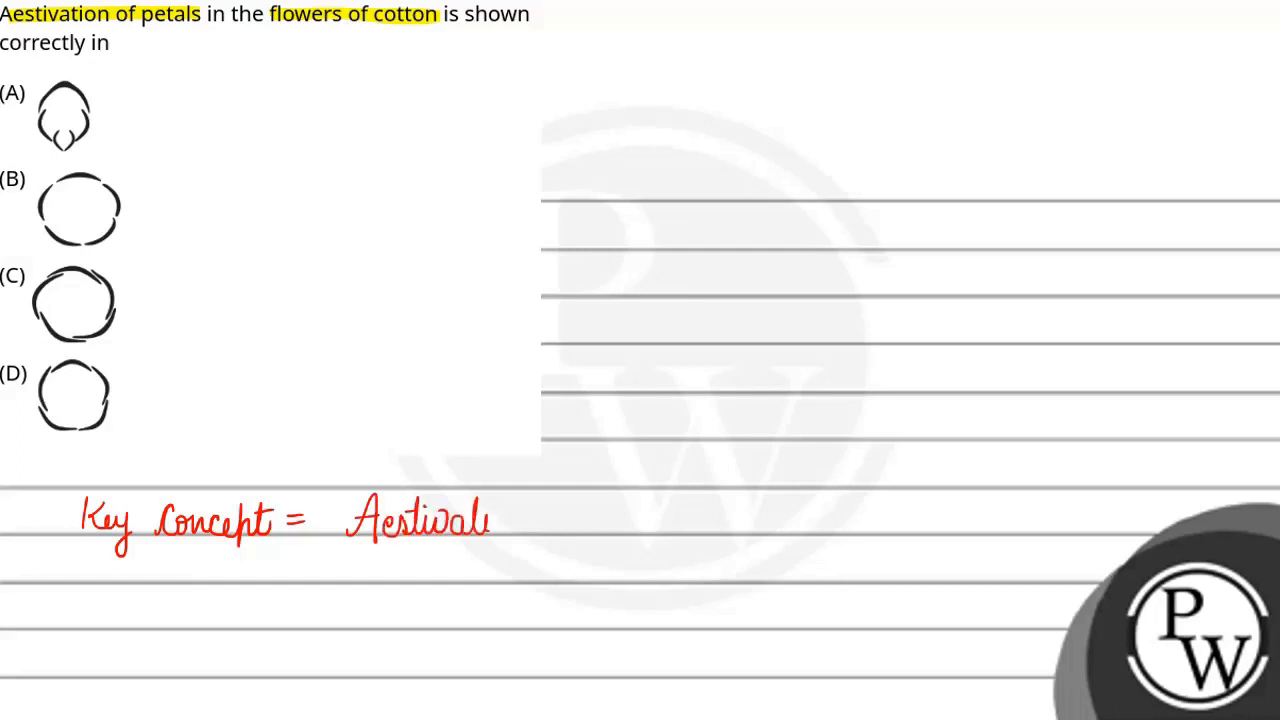
{"action": "type", "text": "Aestivation -"}
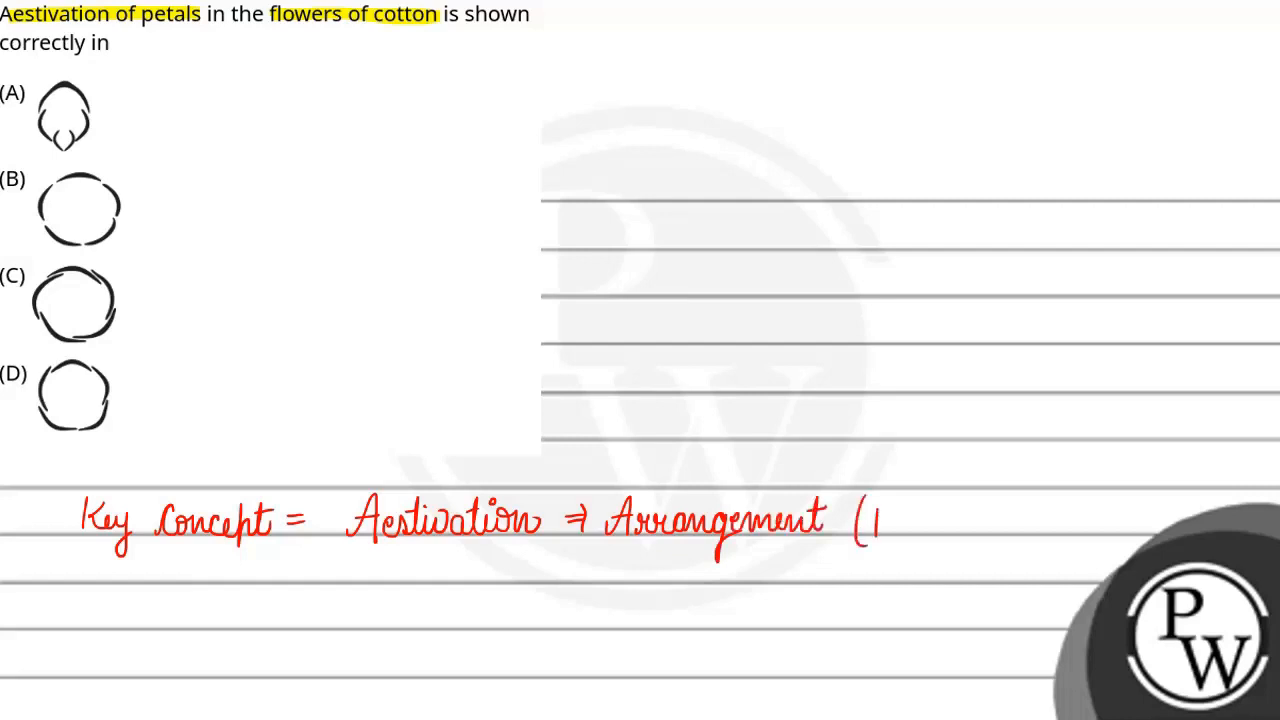
{"action": "type", "text": "Petal"}
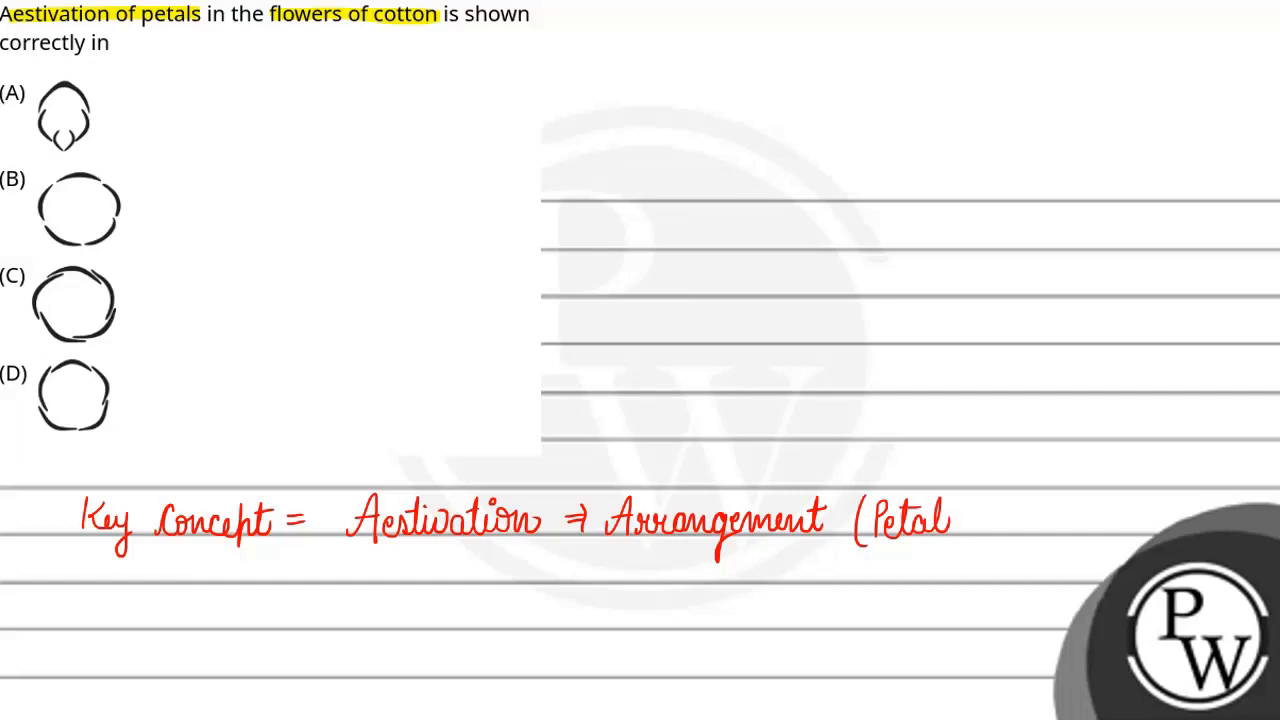
{"action": "type", "text": "/sp"}
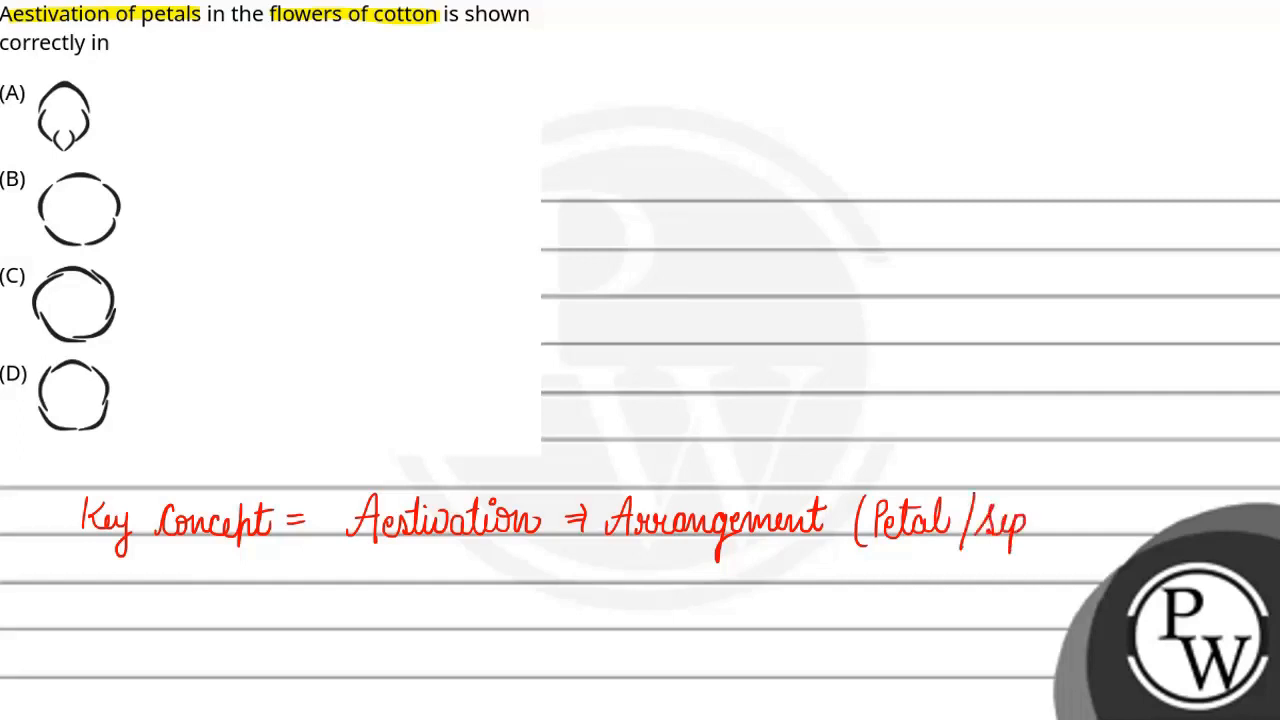
{"action": "type", "text": "als)"}
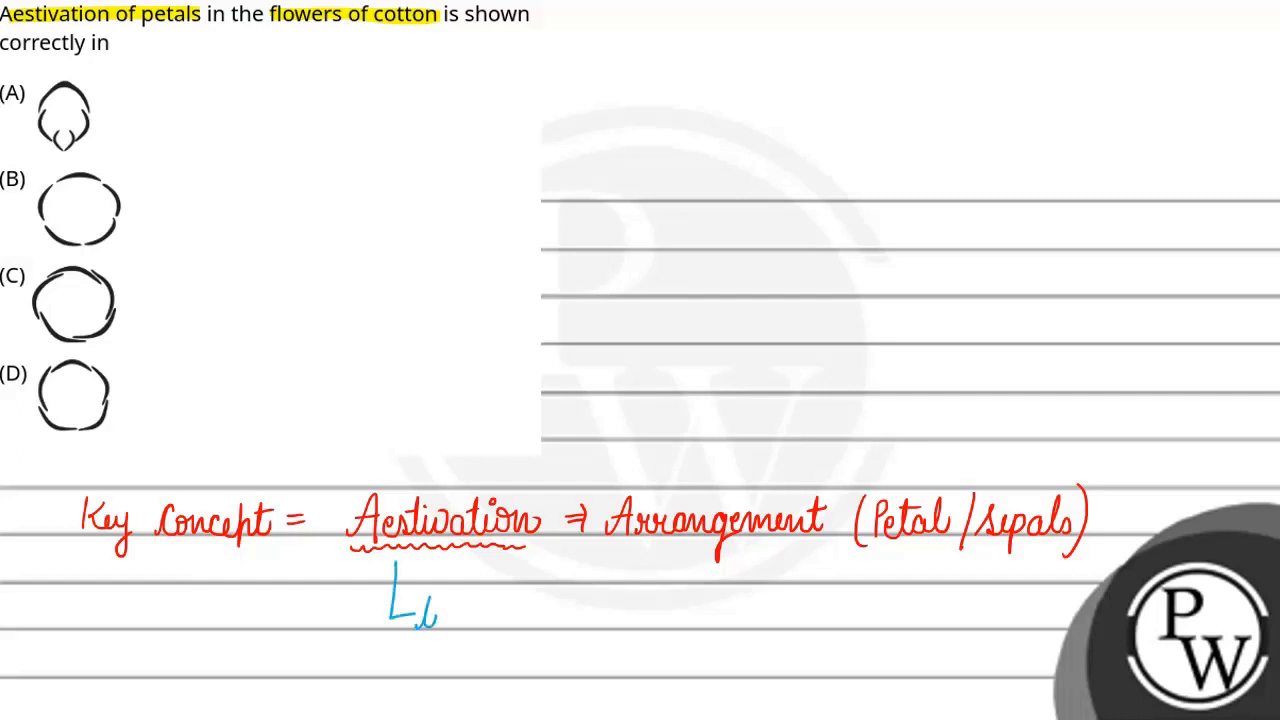
Step: In blue, write 'types –' listing valvate, vexillary, imbricate and twisted, then begin 'Cotton f'
{"action": "type", "text": "types -"}
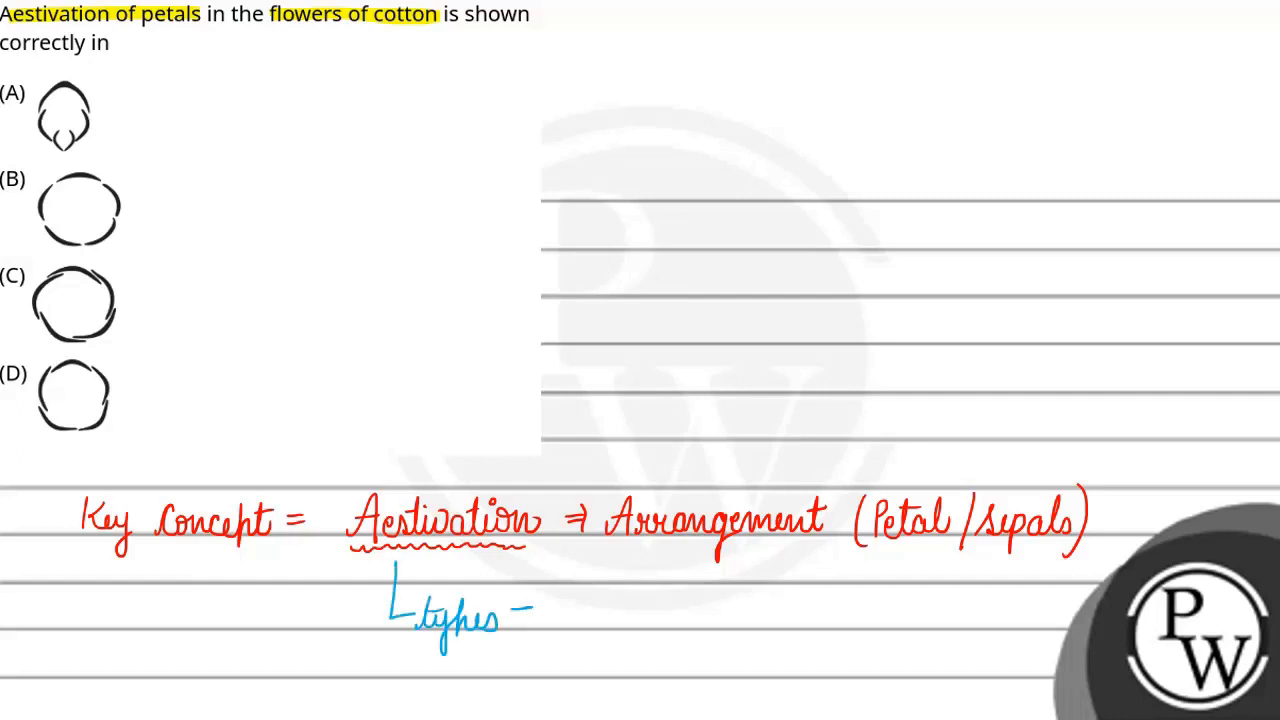
{"action": "type", "text": "valvati"}
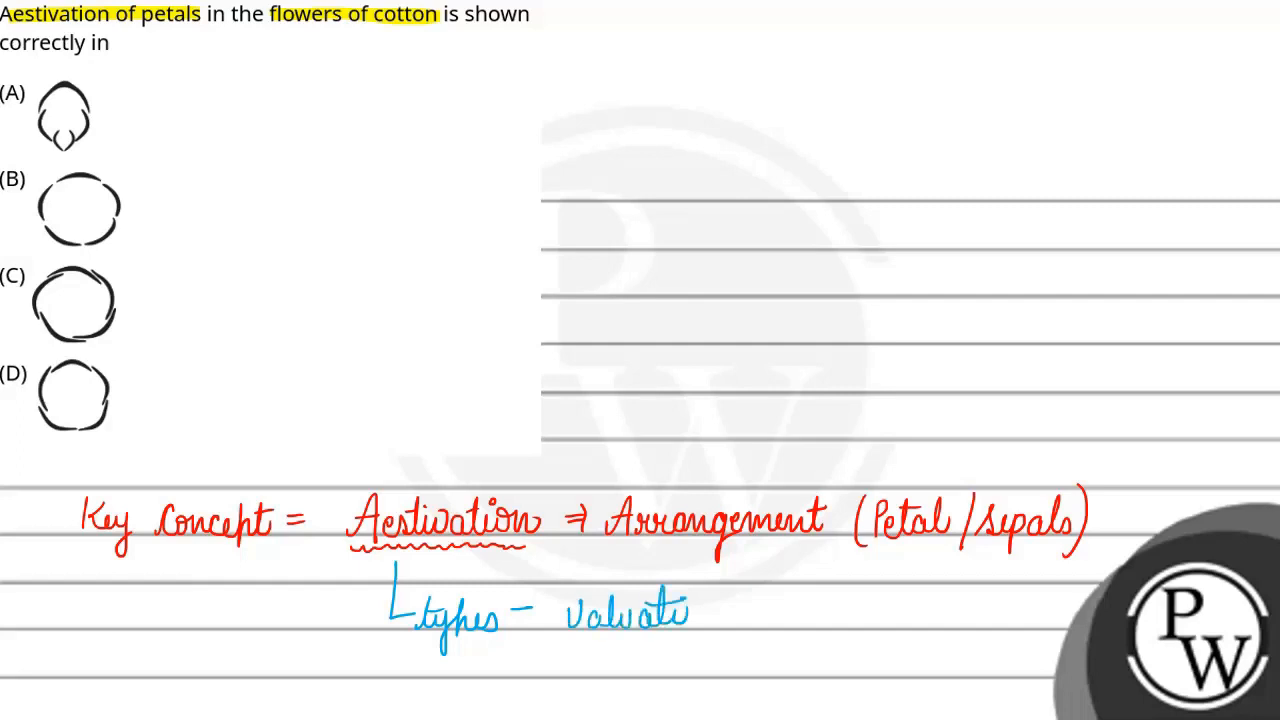
{"action": "type", "text": "Vev"}
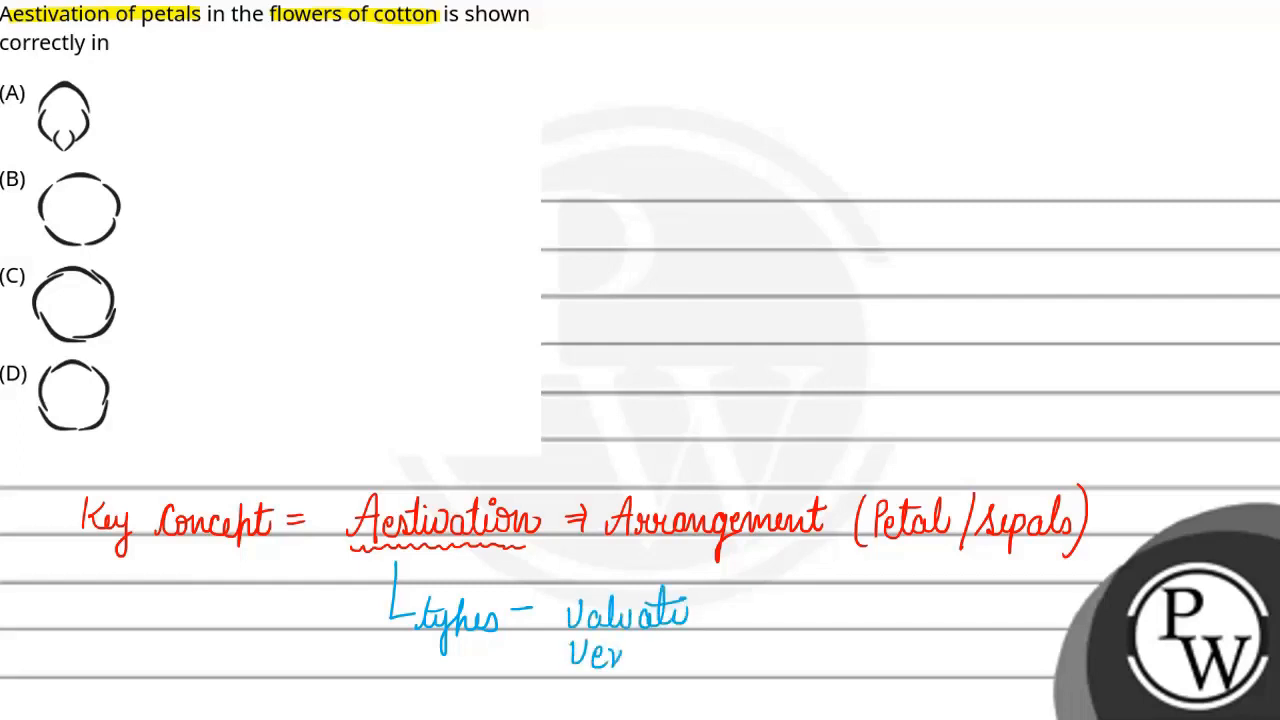
{"action": "type", "text": "Vexillary"}
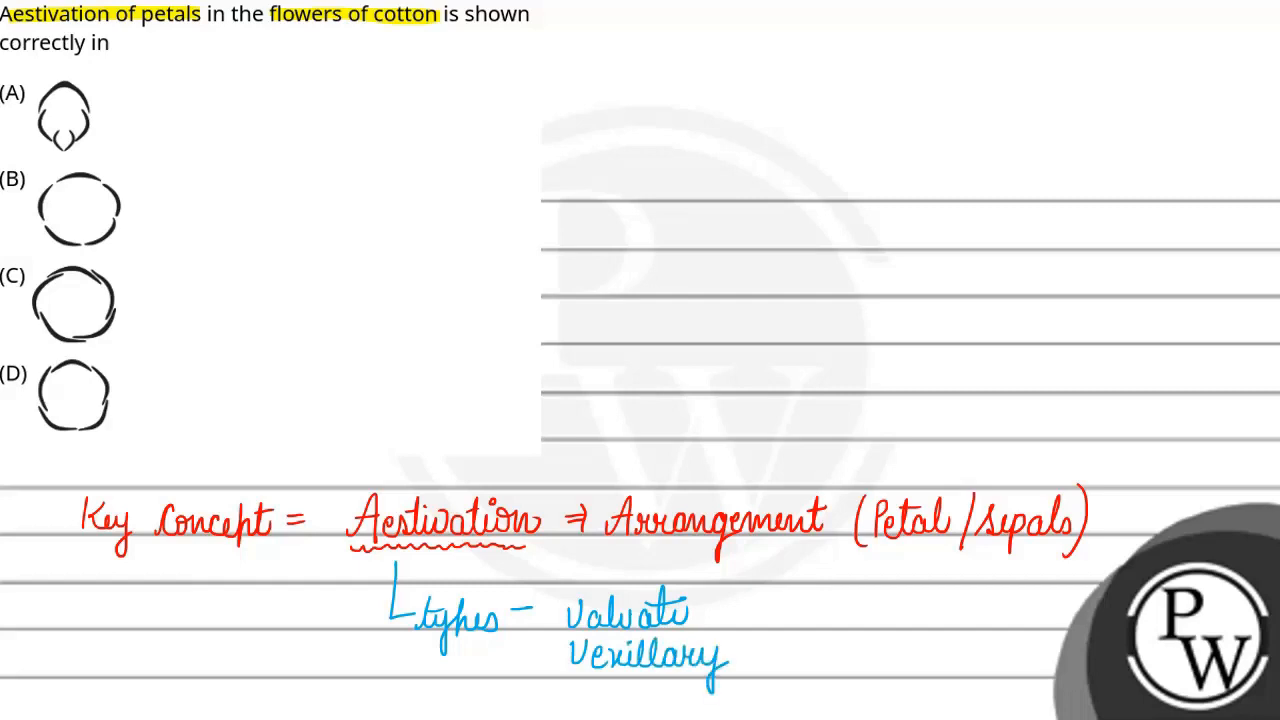
{"action": "type", "text": "Iml"}
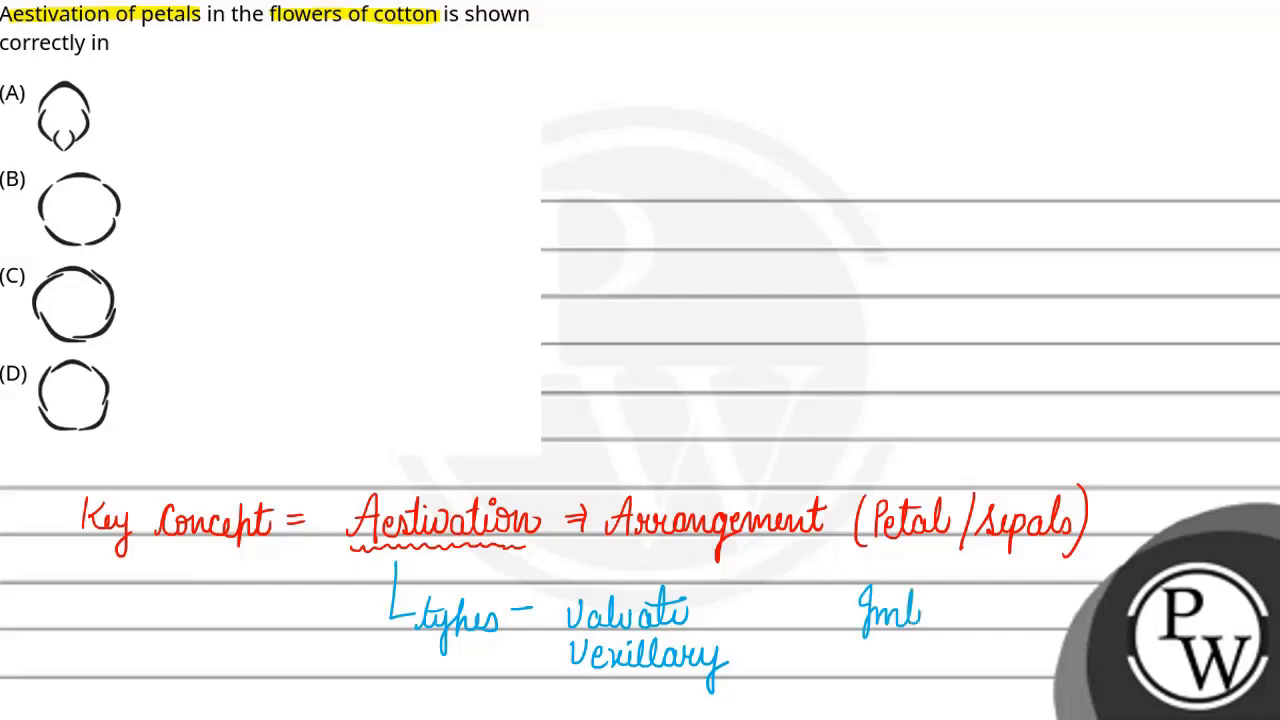
{"action": "type", "text": "Imbrucati"}
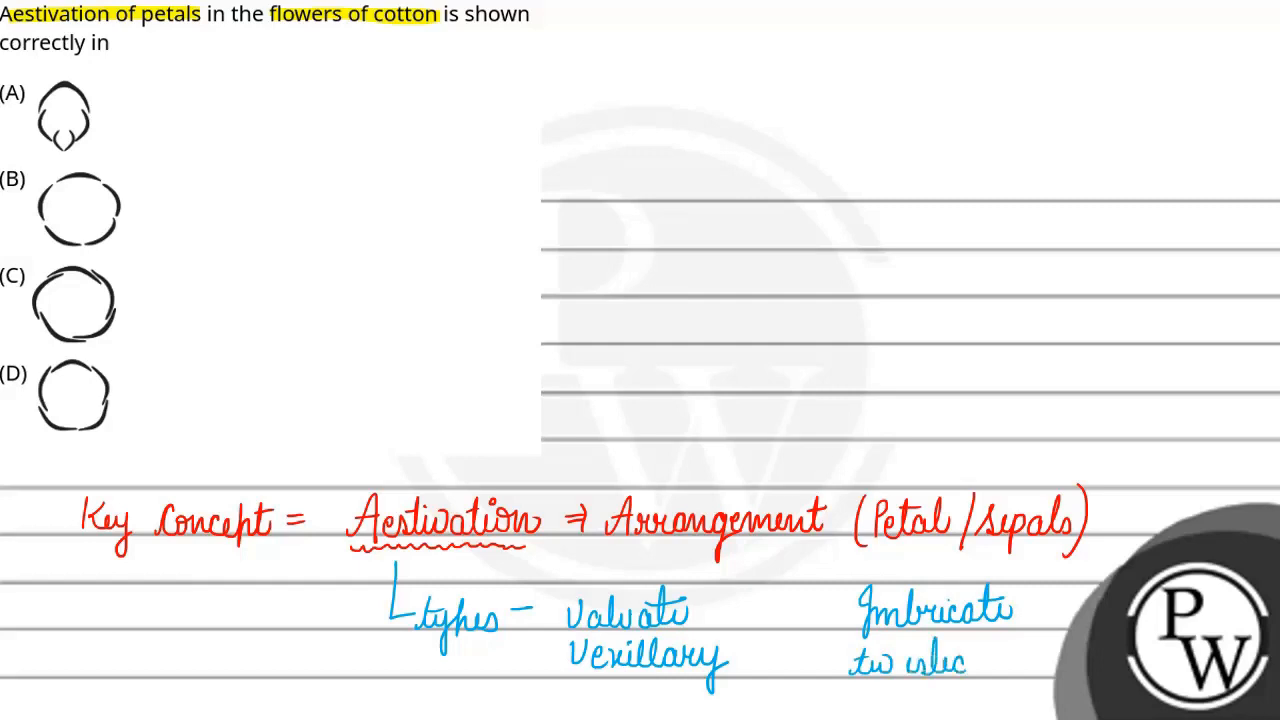
{"action": "type", "text": "twisted"}
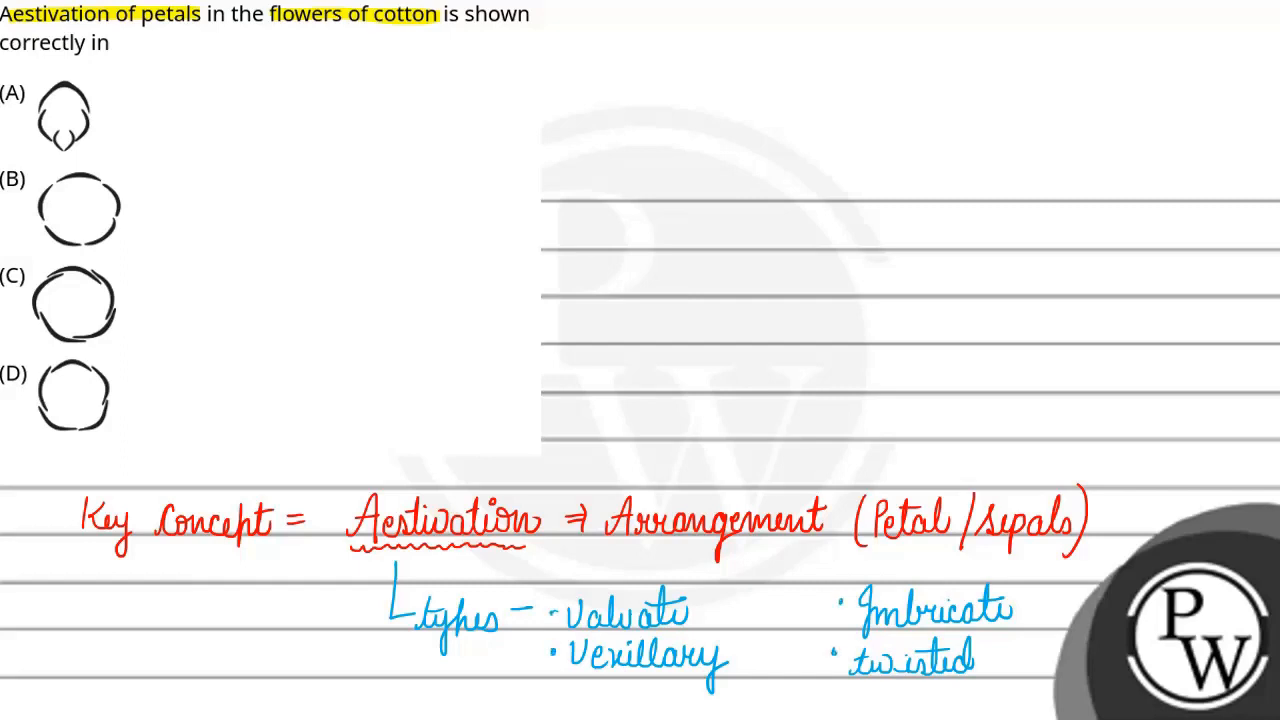
{"action": "type", "text": "Coll"}
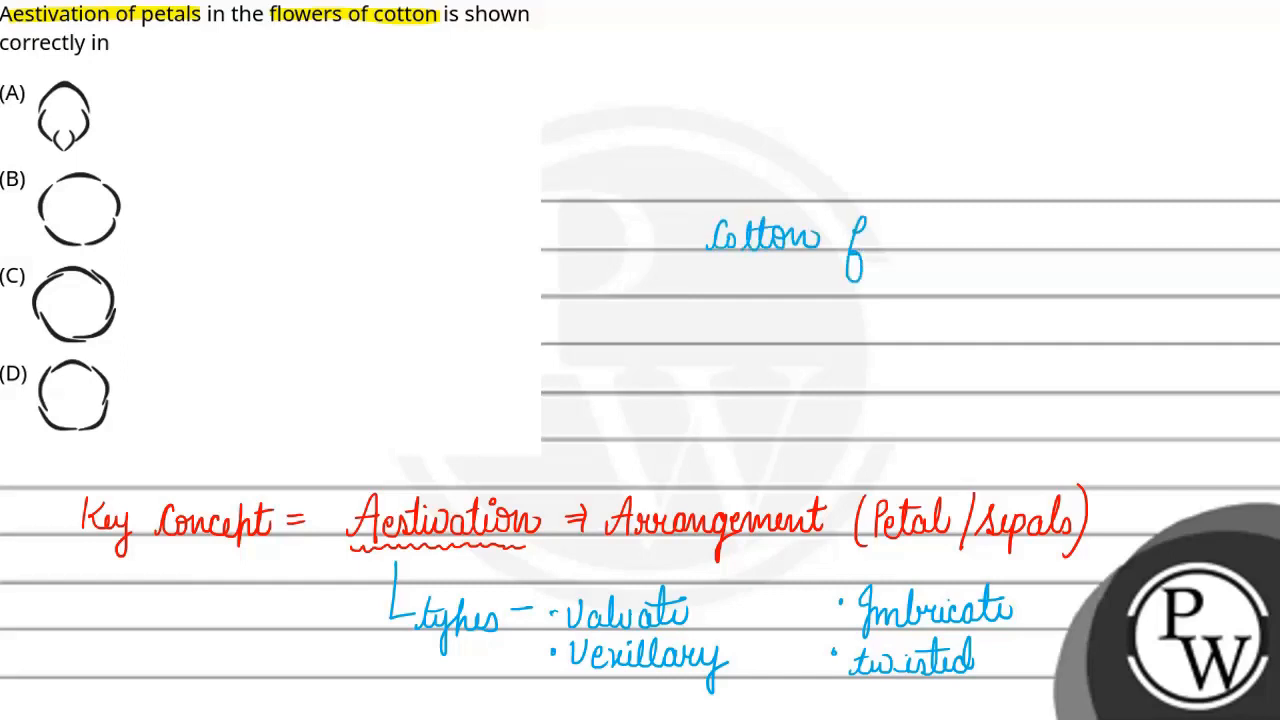
Step: Head a new blank page 'cotton flower –' and draw a first petal arc beside it
{"action": "type", "text": "flower"}
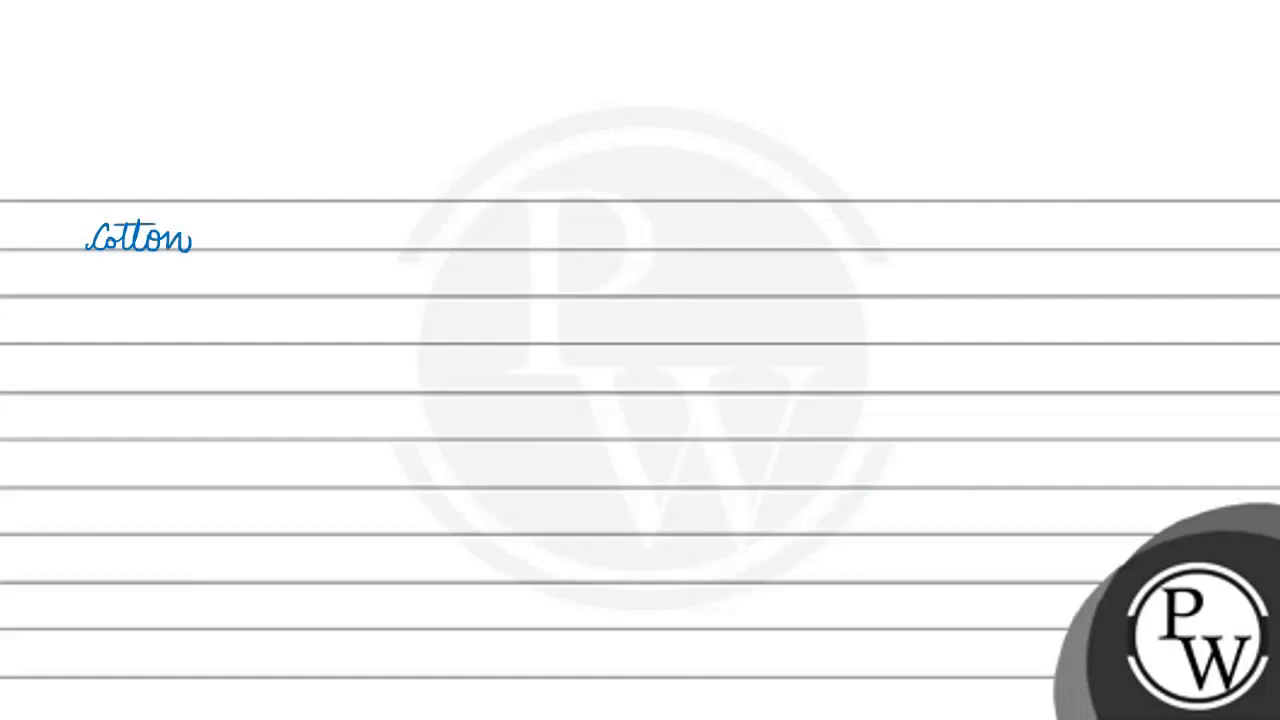
{"action": "type", "text": "flower —"}
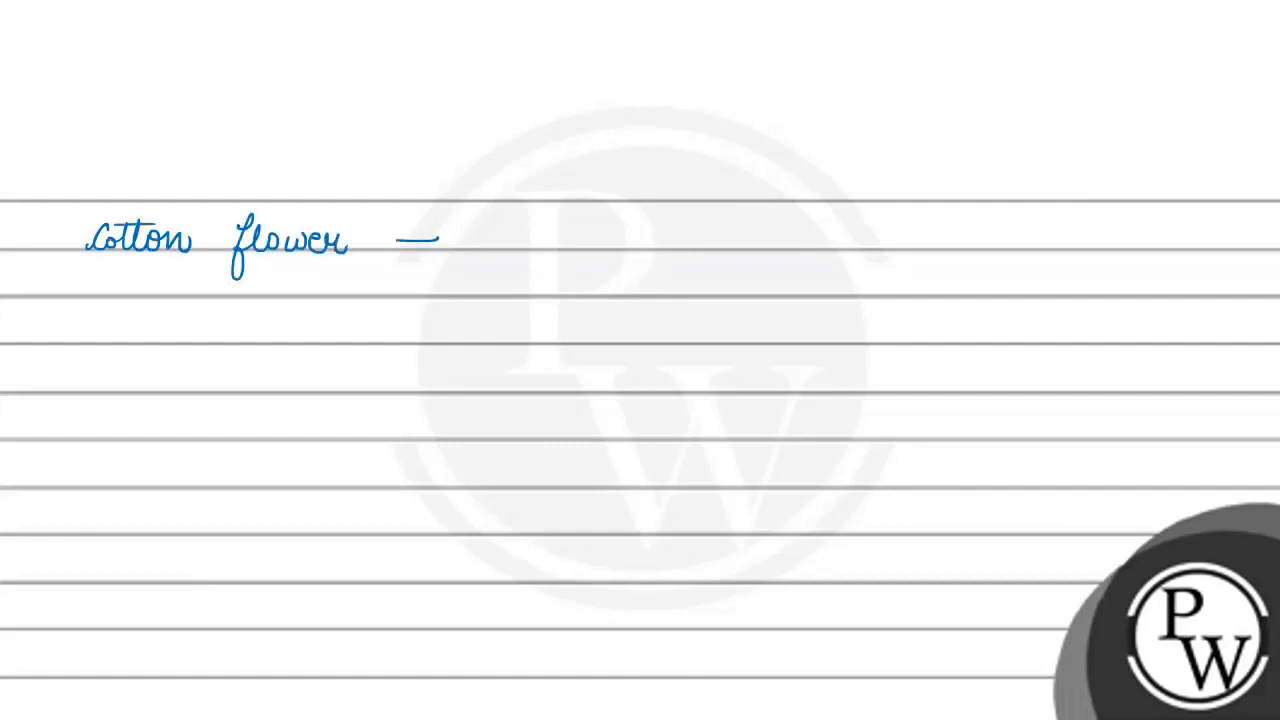
{"action": "left_click_drag", "start_coordinate": [800, 230], "coordinate": [930, 230]}
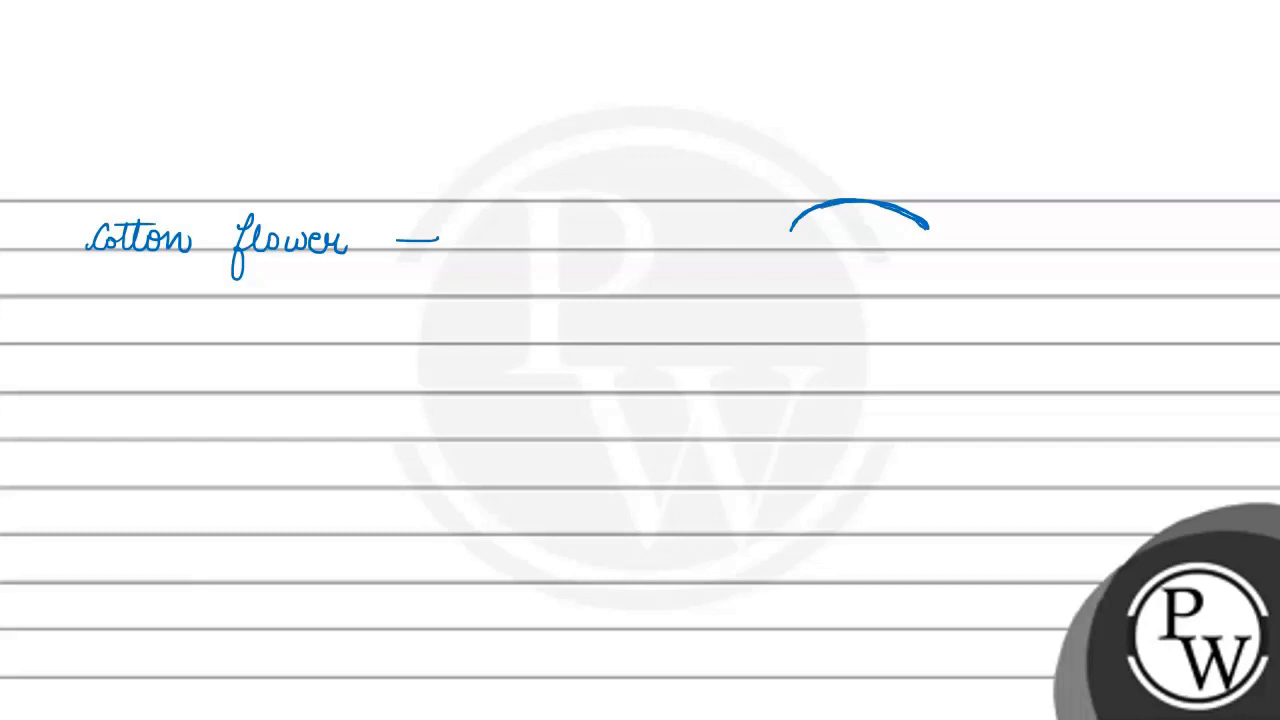
Step: Finish the top petal arc and underline the 'cotton flower' heading
{"action": "left_click_drag", "start_coordinate": [820, 220], "coordinate": [785, 232]}
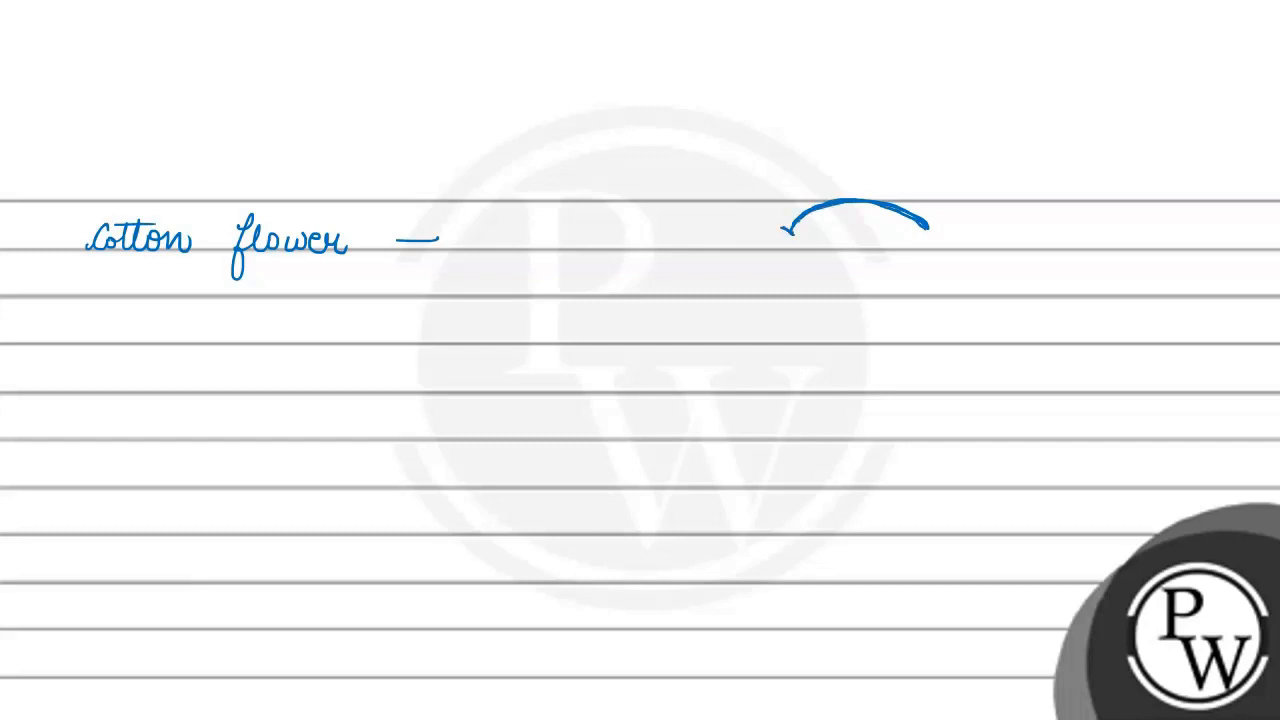
{"action": "left_click_drag", "start_coordinate": [920, 220], "coordinate": [940, 232]}
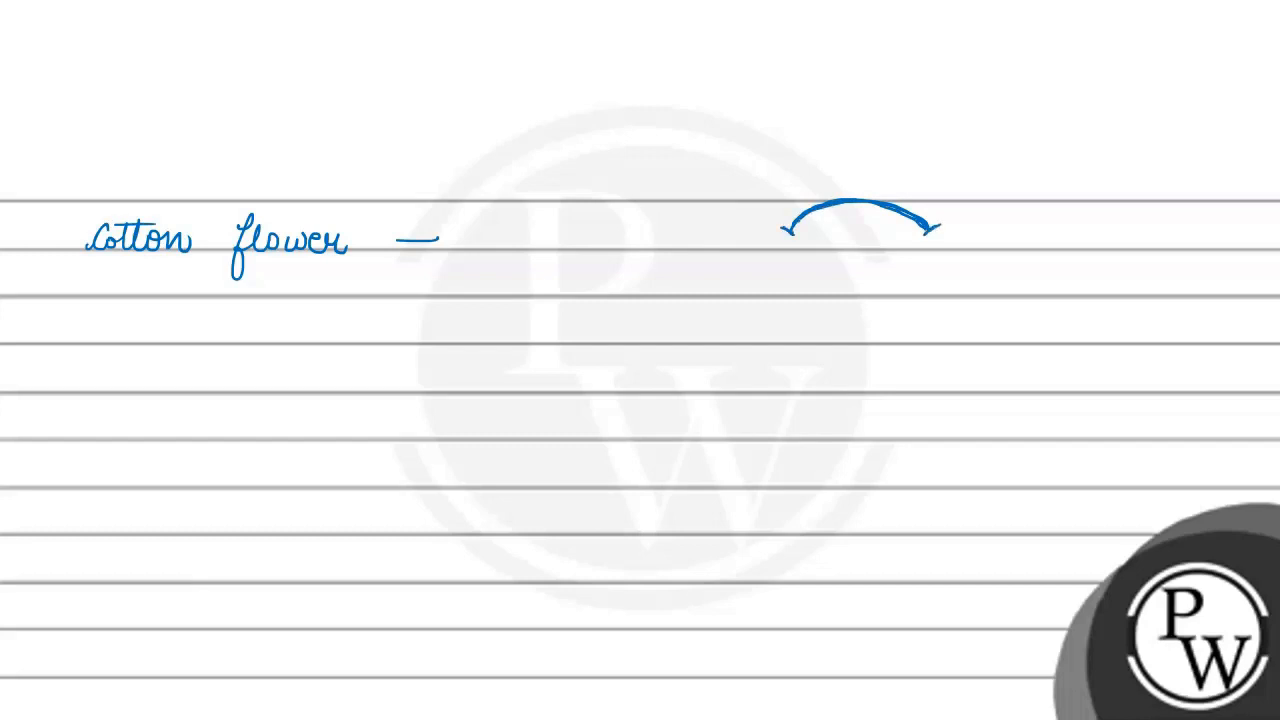
{"action": "left_click_drag", "start_coordinate": [95, 263], "coordinate": [205, 263]}
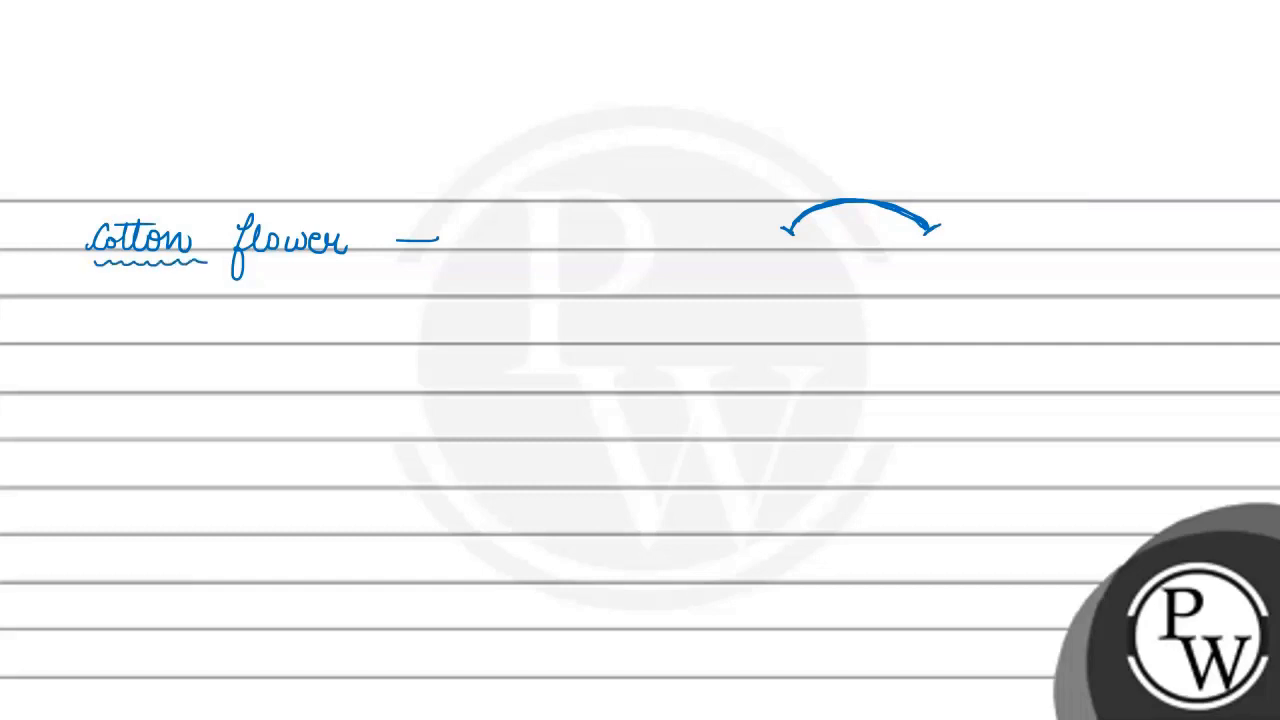
{"action": "left_click_drag", "start_coordinate": [232, 262], "coordinate": [325, 262]}
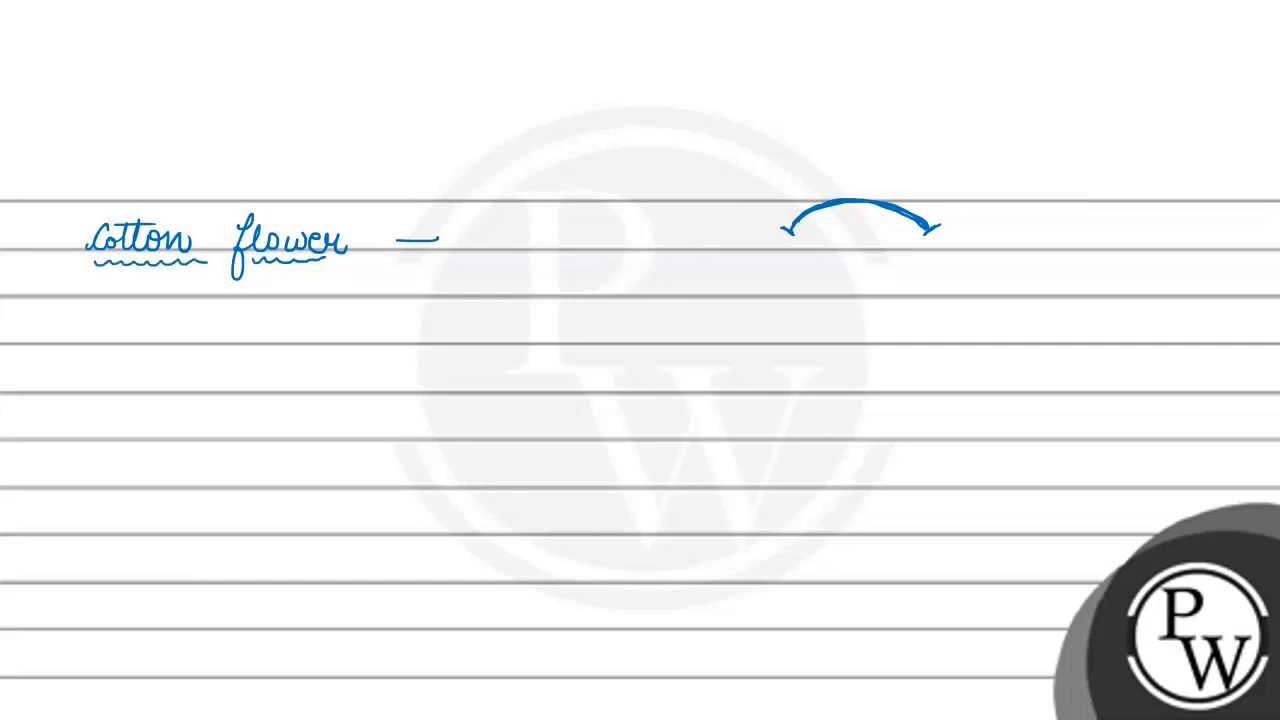
Step: Branch a note 'One end of petal' and draw a purple second petal
{"action": "left_click_drag", "start_coordinate": [300, 270], "coordinate": [325, 335]}
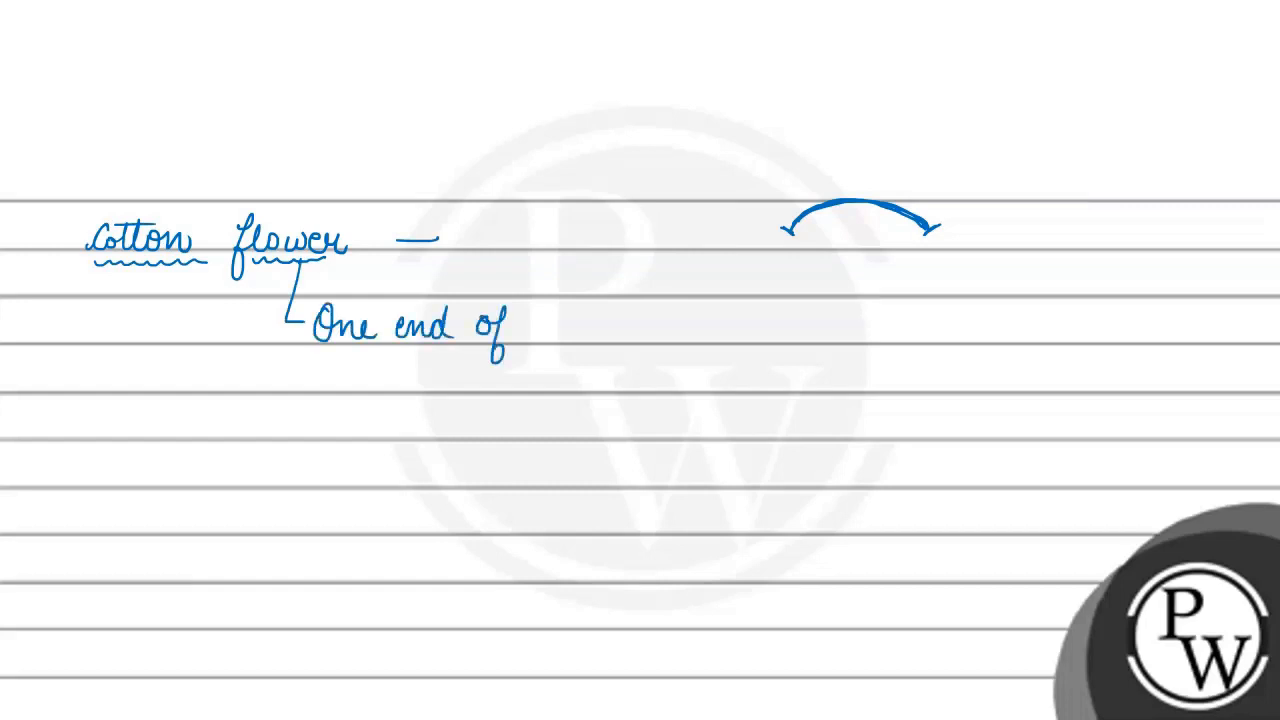
{"action": "type", "text": "petal"}
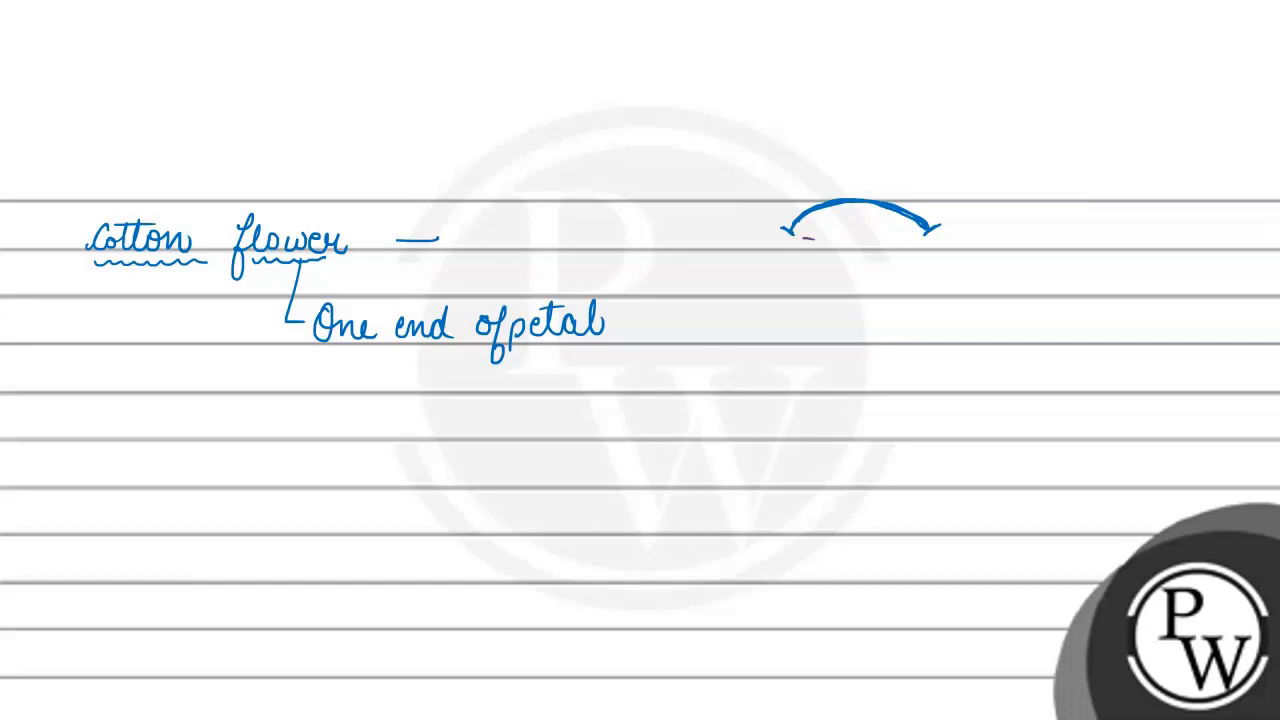
{"action": "left_click_drag", "start_coordinate": [800, 235], "coordinate": [780, 360]}
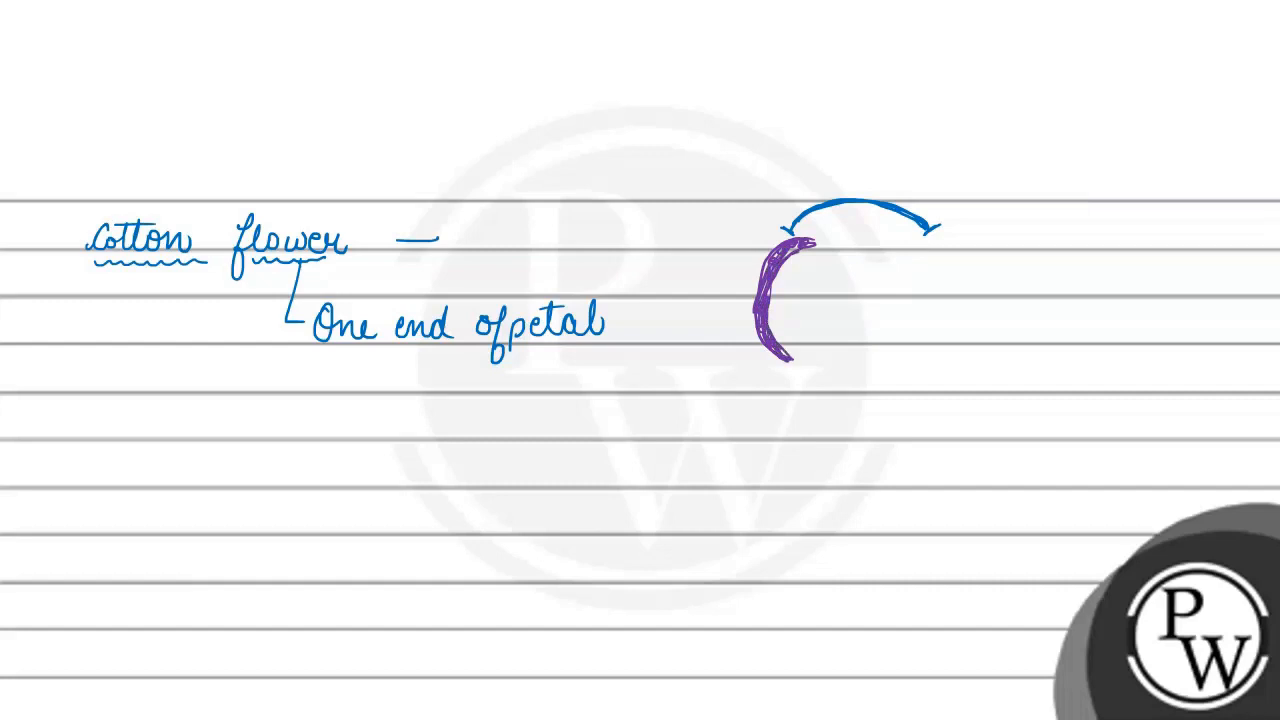
Step: Number petals 1 to 3, draw the remaining petals, and arrow each overlap
{"action": "type", "text": "1"}
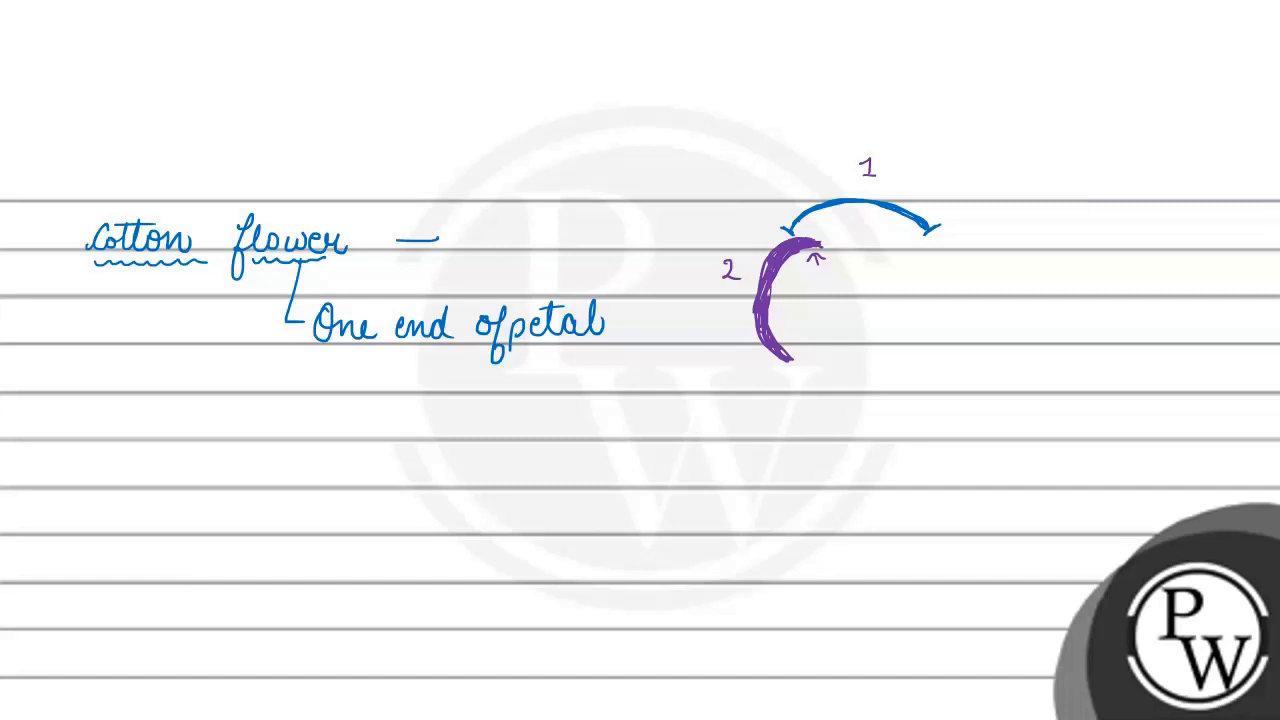
{"action": "left_click_drag", "start_coordinate": [790, 340], "coordinate": [880, 410]}
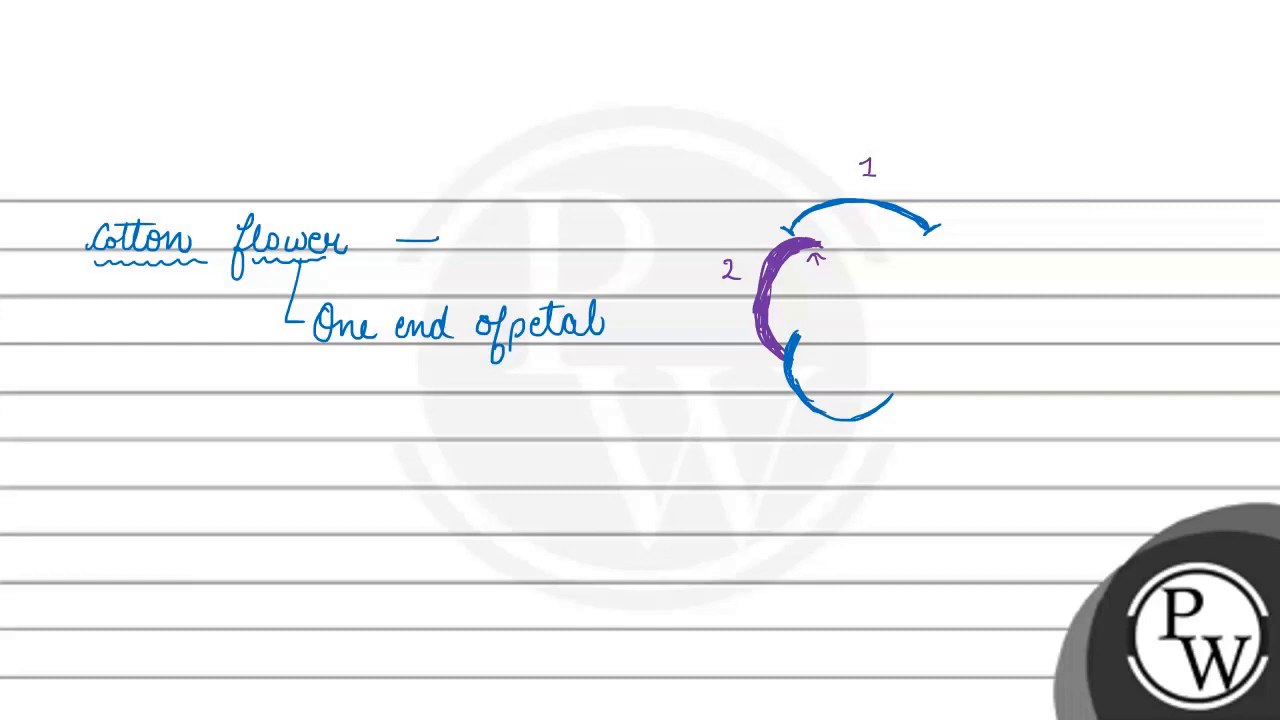
{"action": "type", "text": "3"}
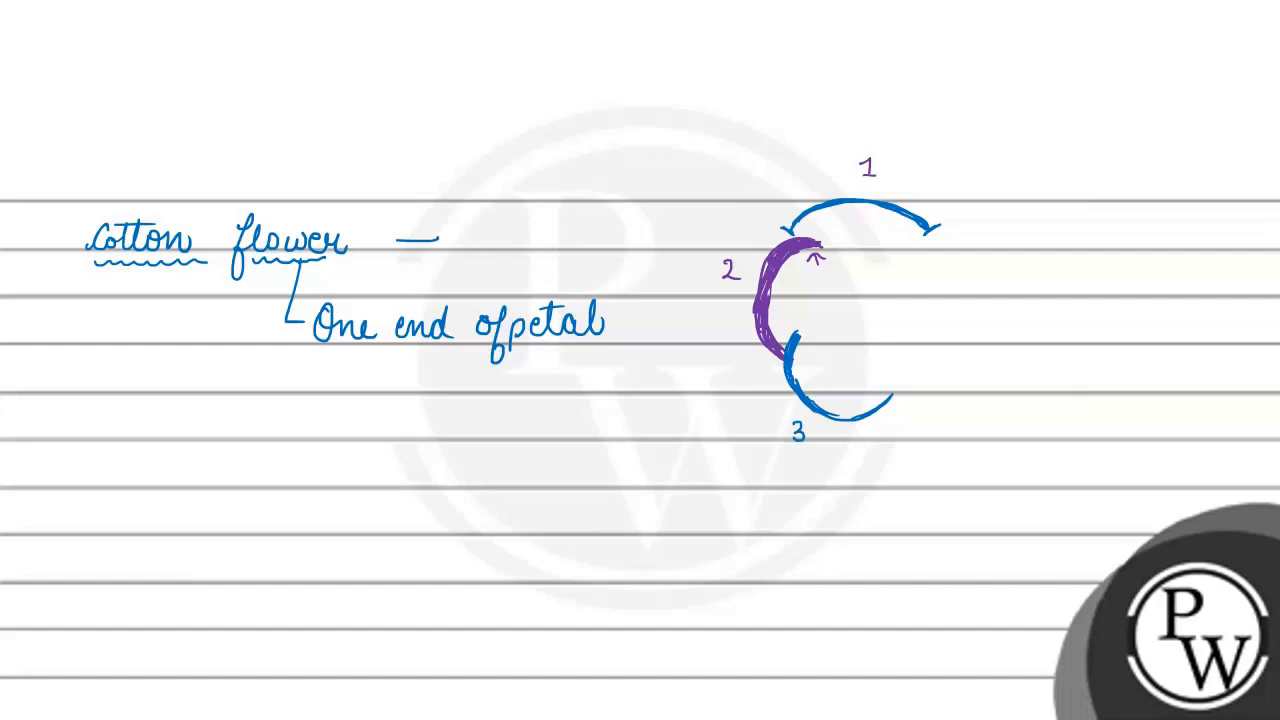
{"action": "left_click", "coordinate": [868, 385]}
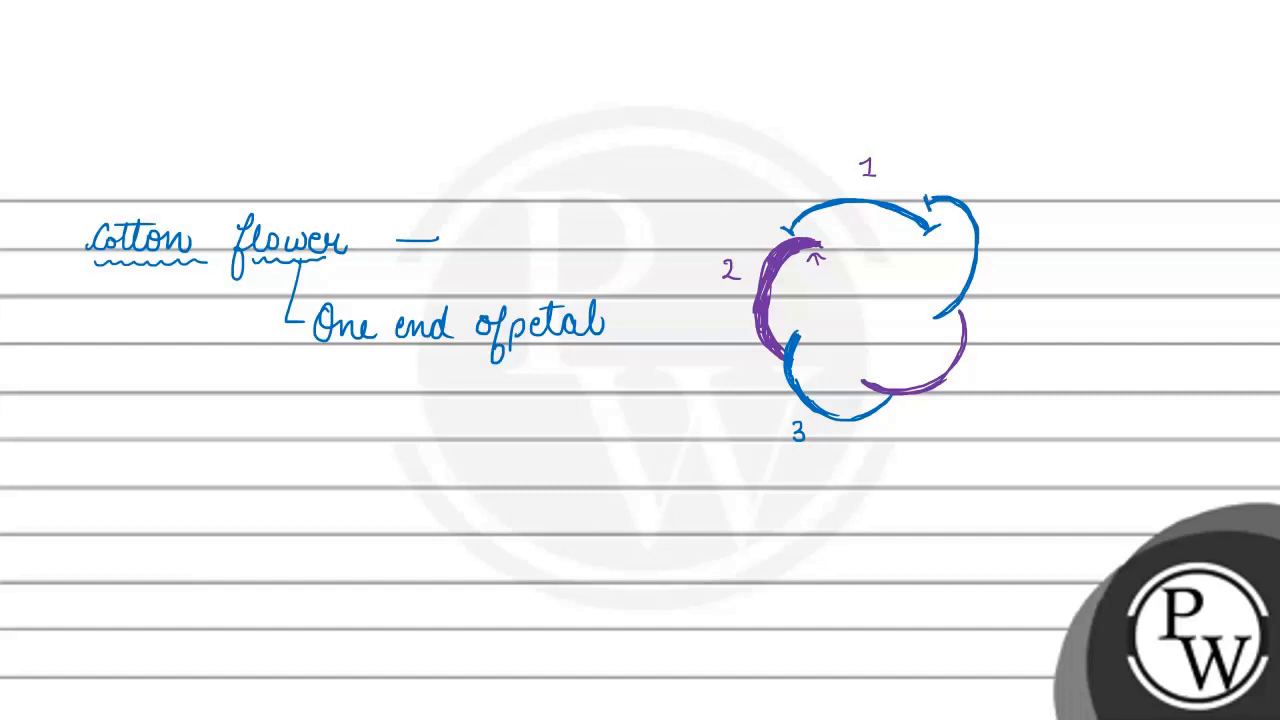
{"action": "left_click_drag", "start_coordinate": [720, 210], "coordinate": [755, 210]}
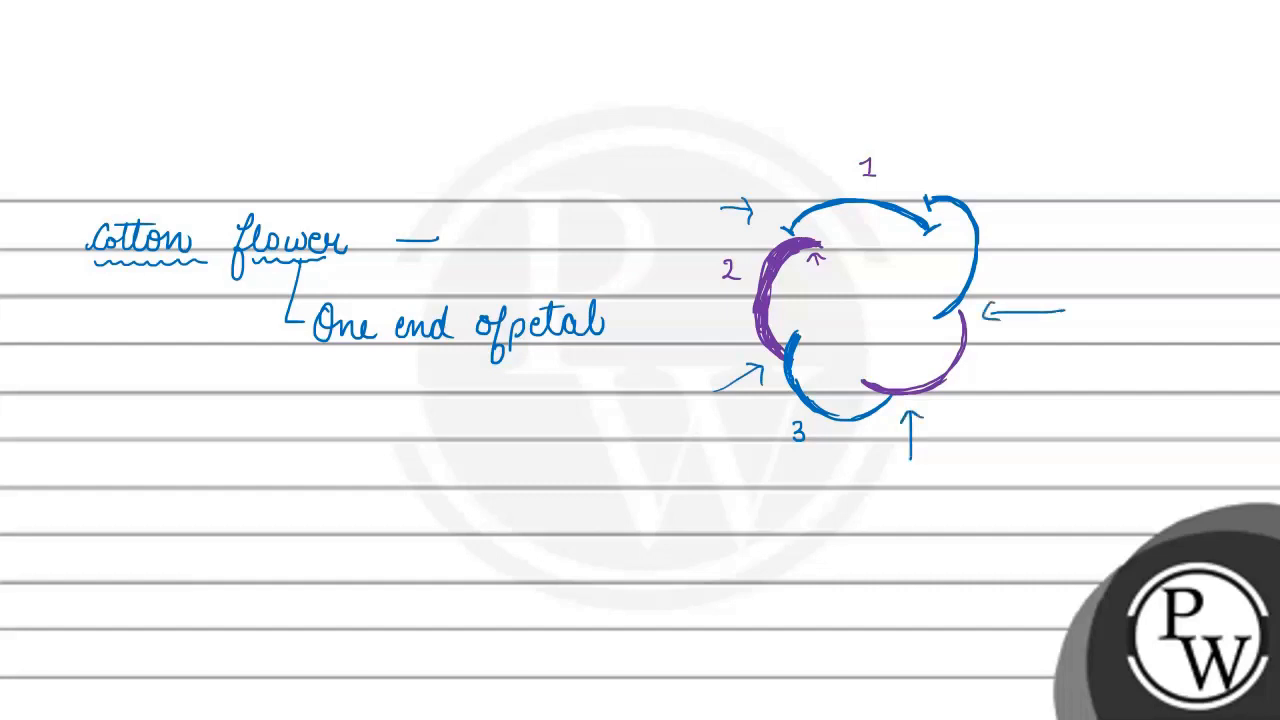
Step: Draw a second branch under the heading and write 'twisted aestivation' beside it
{"action": "left_click_drag", "start_coordinate": [270, 272], "coordinate": [245, 412]}
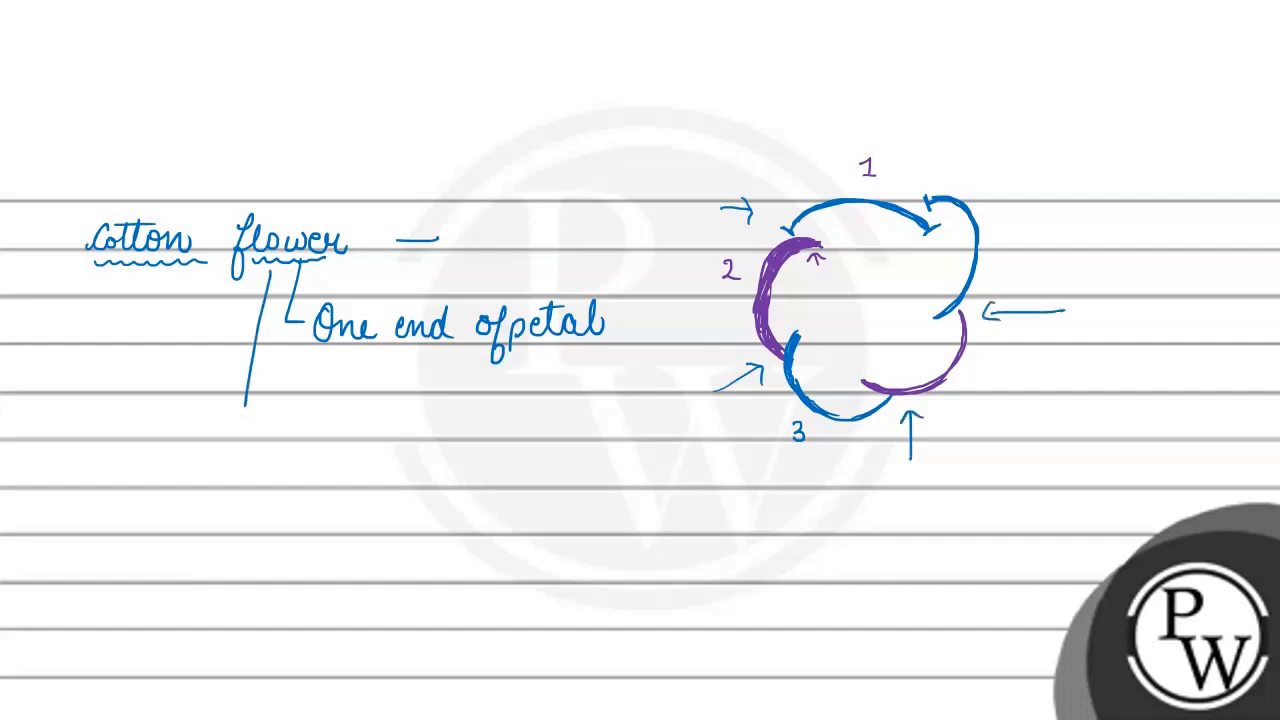
{"action": "type", "text": "tw"}
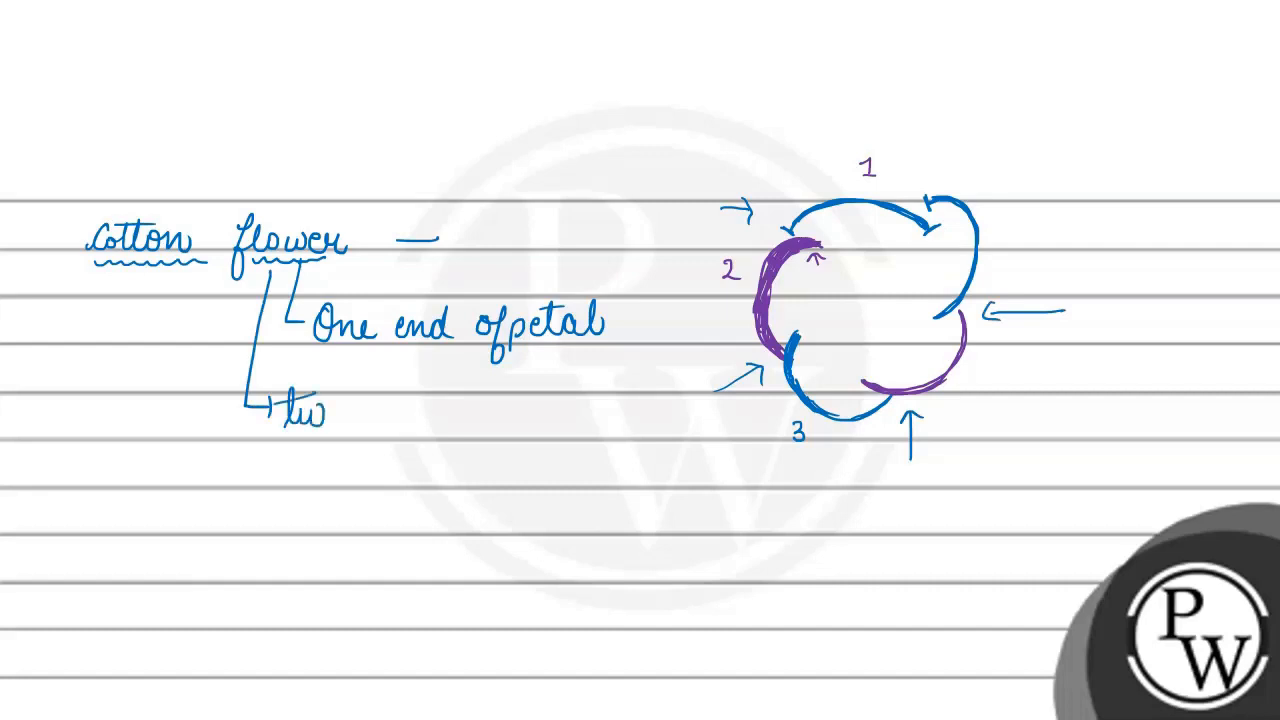
{"action": "type", "text": "isted"}
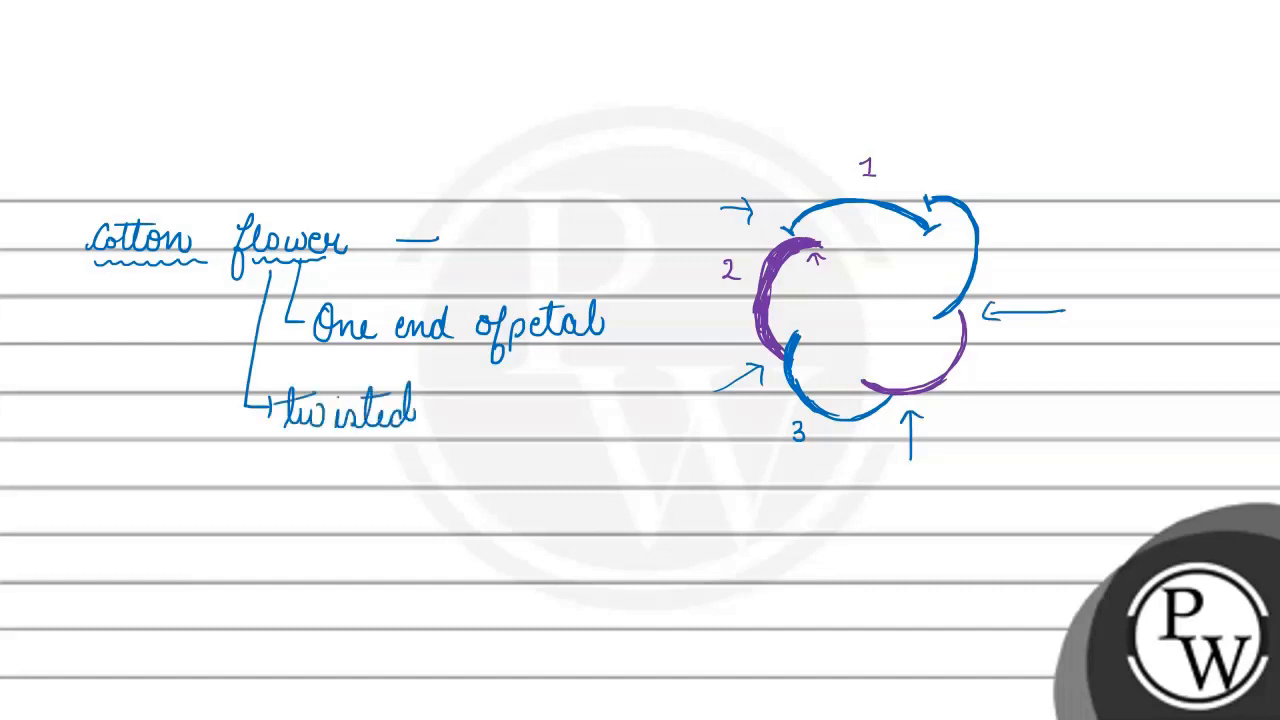
{"action": "type", "text": "Aslu"}
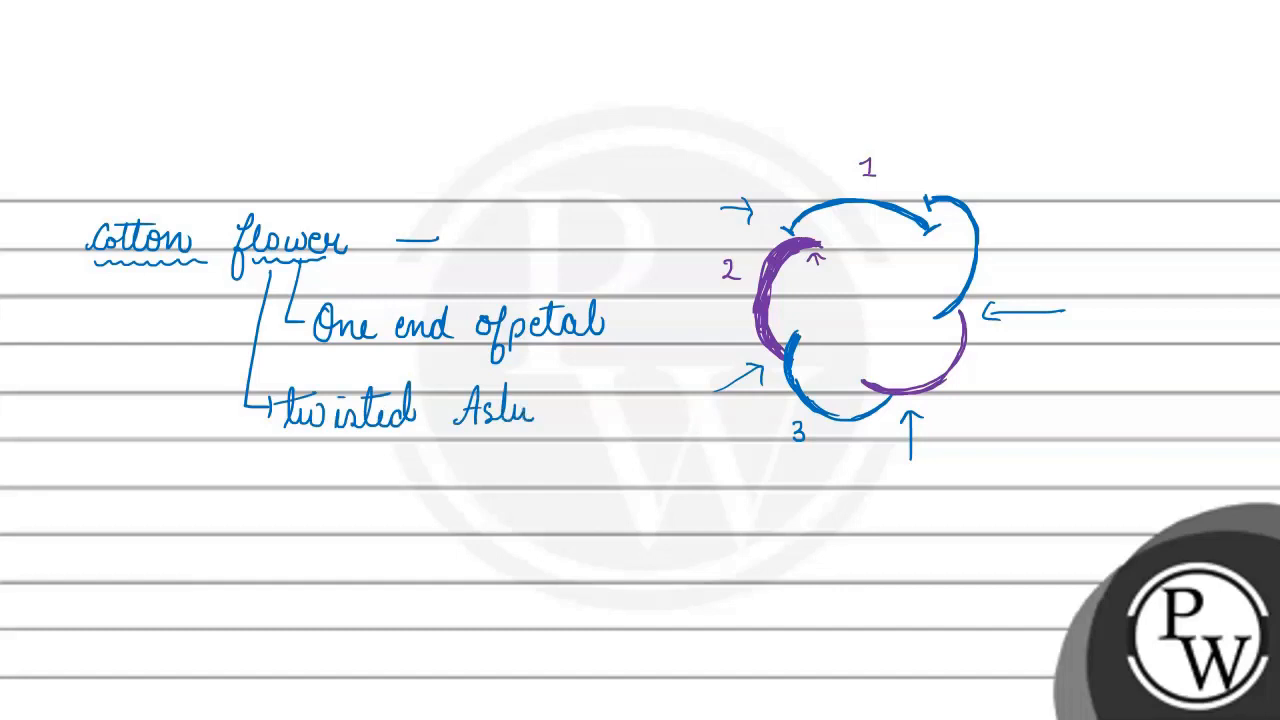
{"action": "type", "text": "valid"}
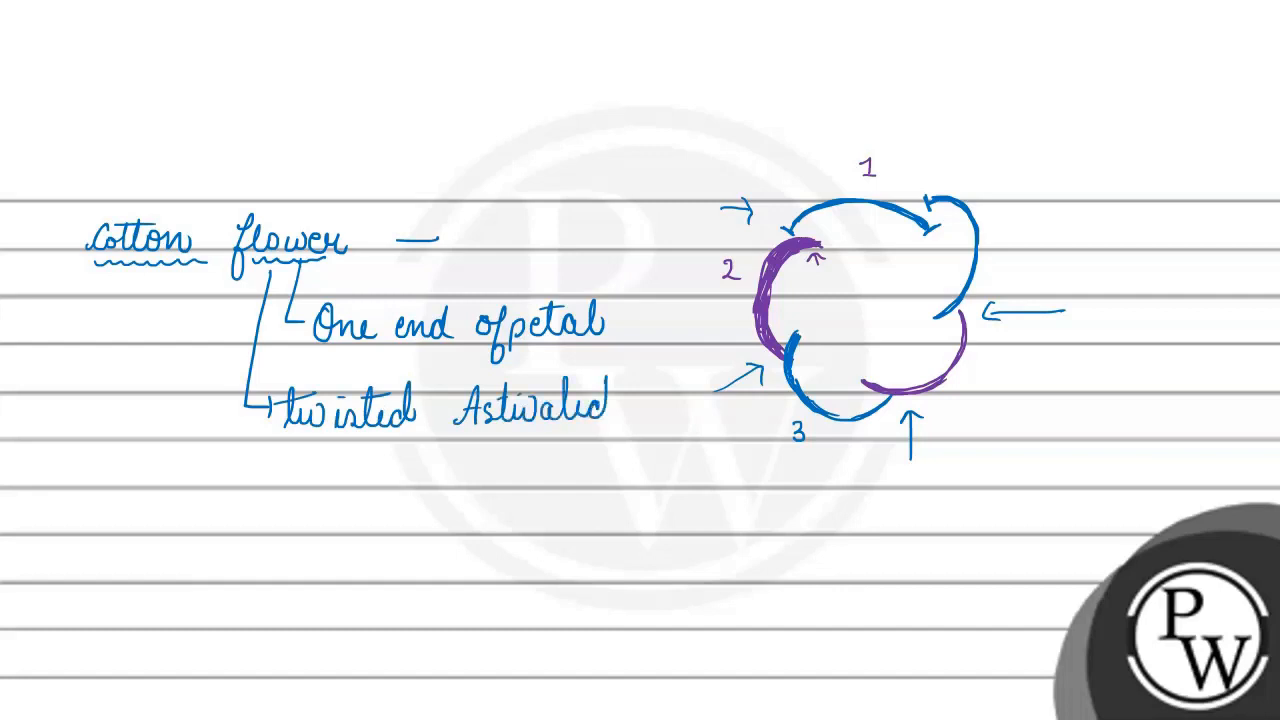
{"action": "type", "text": "c"}
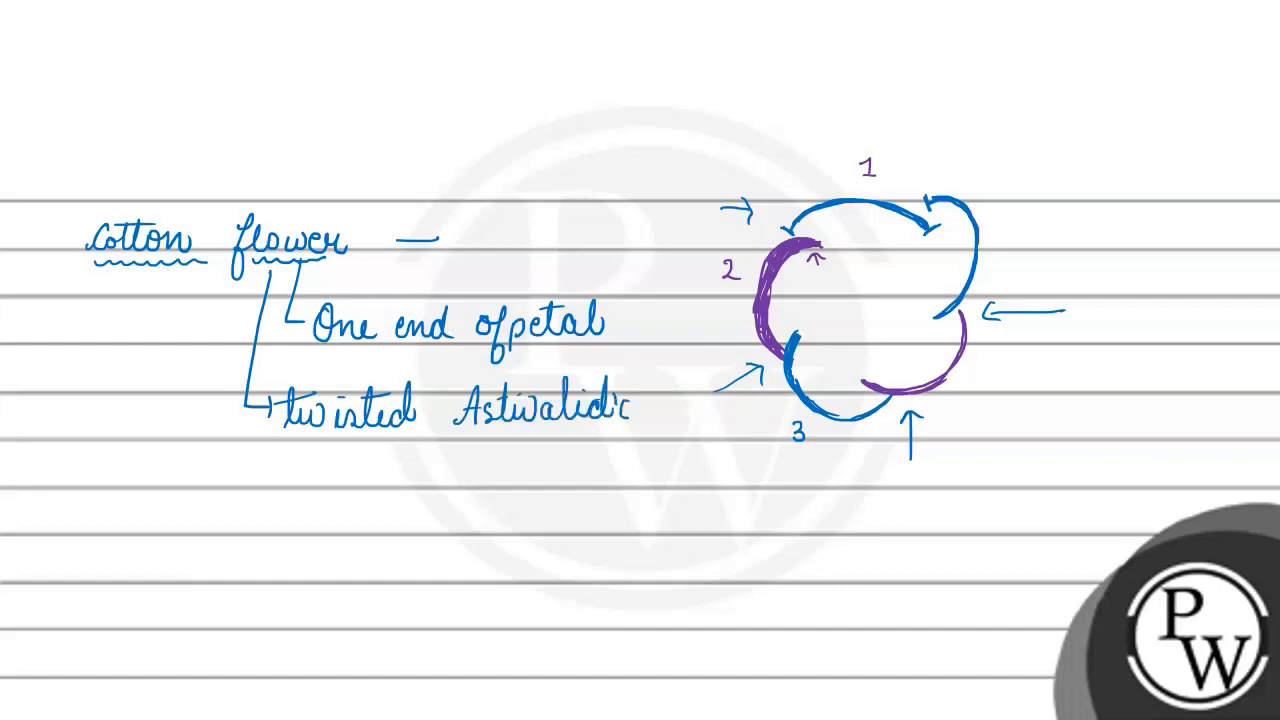
{"action": "type", "text": "ou"}
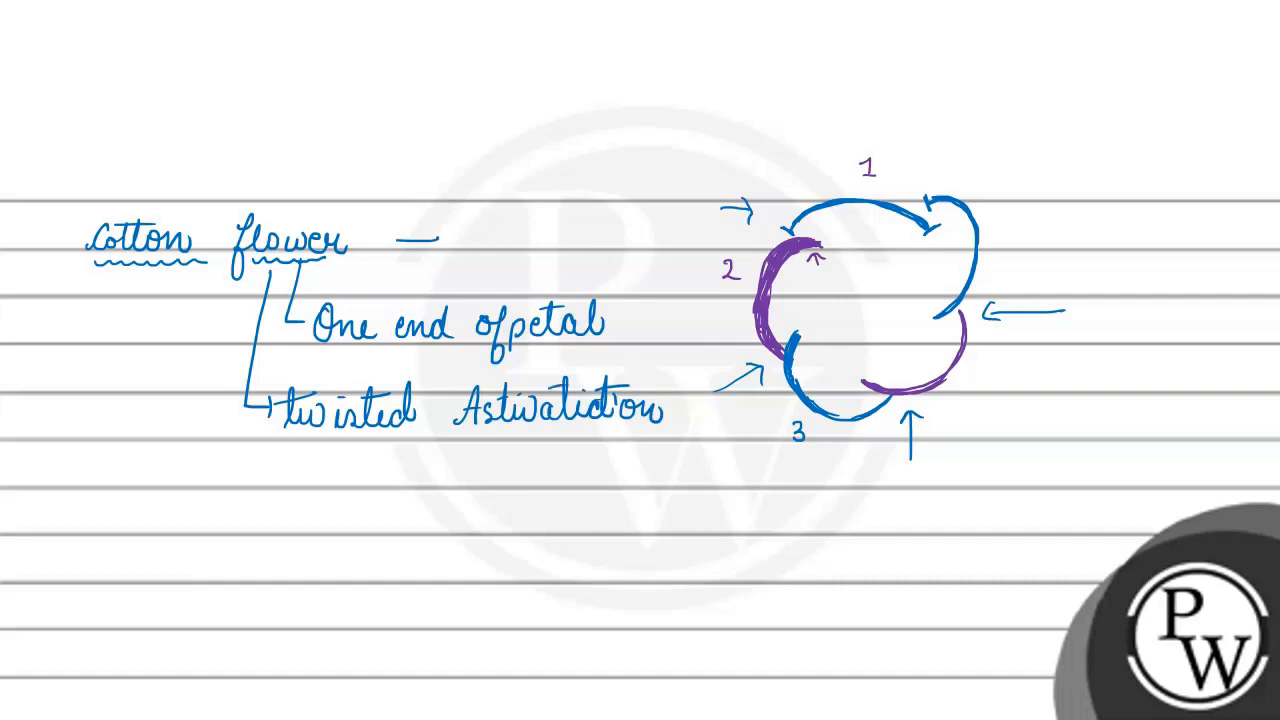